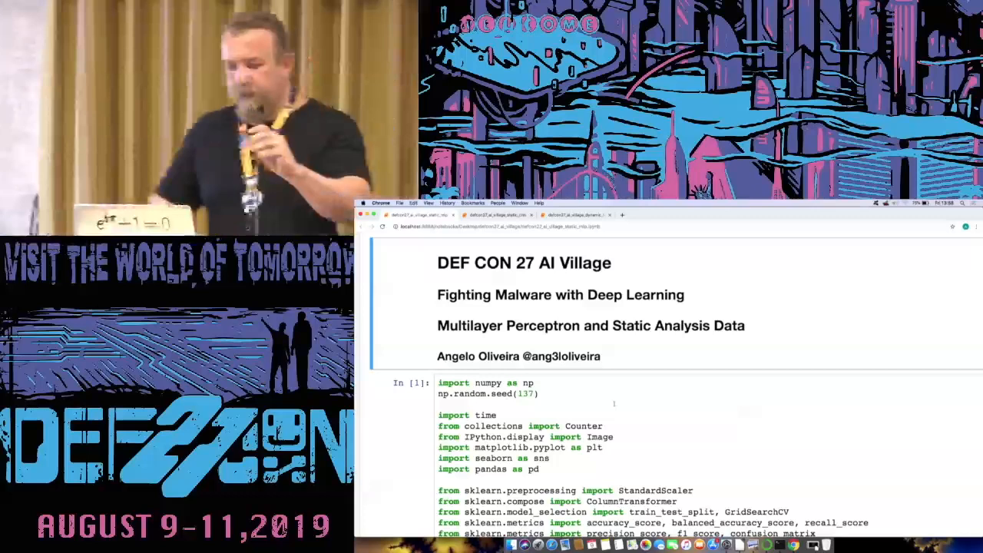
Scroll past the imports to the Data Preprocessing cells with df_1.head() and df_1.info().
{"action": "scroll", "scroll_direction": "down", "scroll_amount": 3}
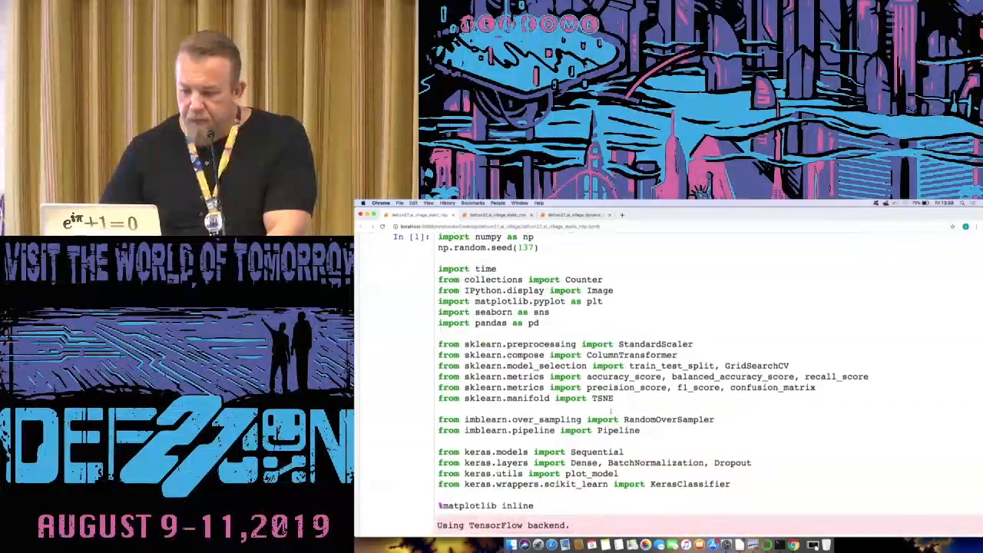
{"action": "scroll", "scroll_direction": "down", "scroll_amount": 3}
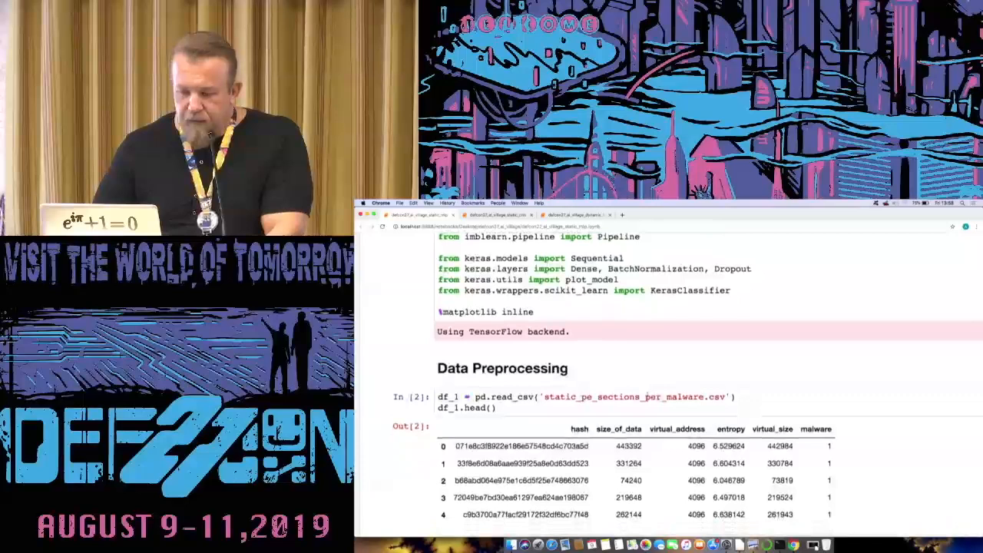
{"action": "scroll", "scroll_direction": "down", "scroll_amount": 3}
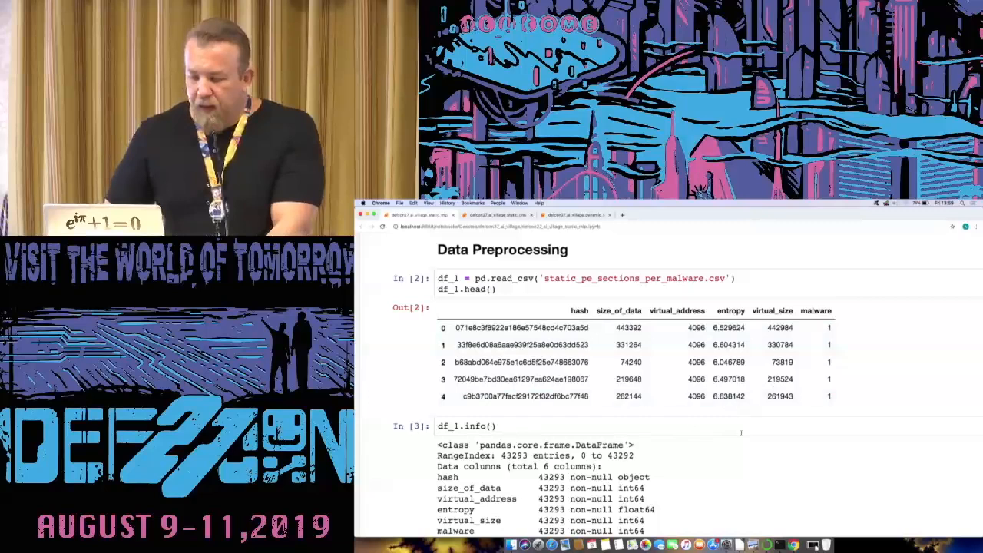
{"action": "scroll", "scroll_direction": "down", "scroll_amount": 3}
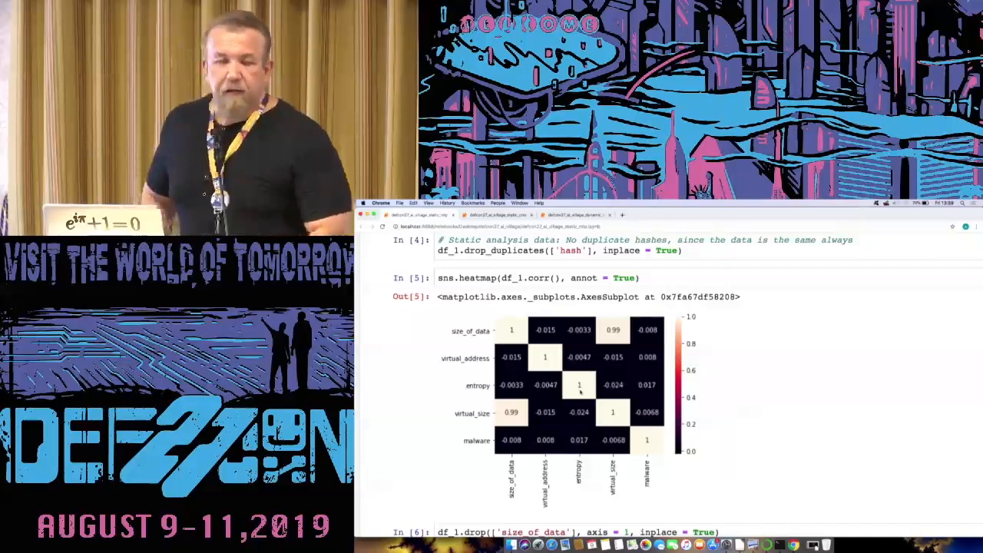
{"action": "mouse_move", "coordinate": [622, 396]}
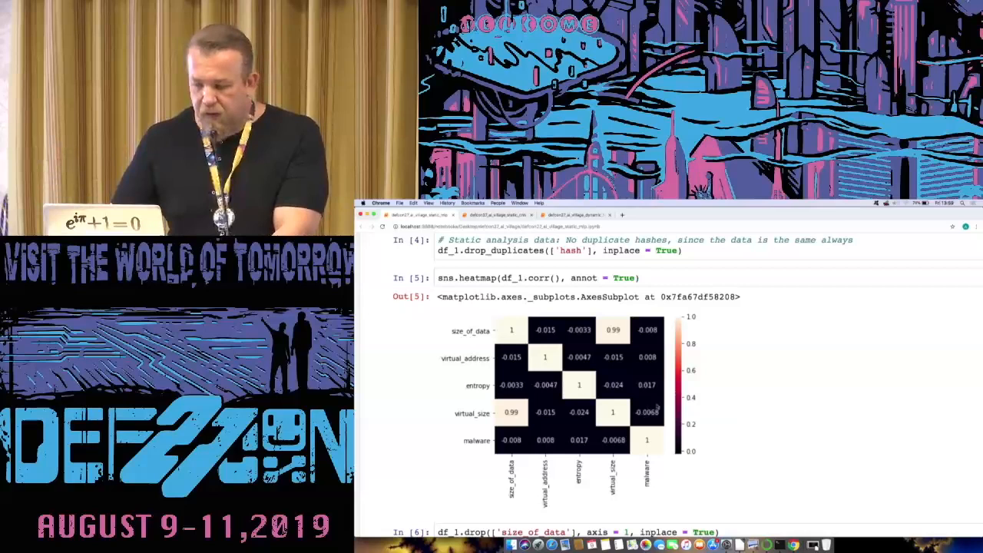
Scroll to cell 5 showing the annotated sns.heatmap of df_1.corr().
{"action": "scroll", "scroll_direction": "down", "scroll_amount": 3}
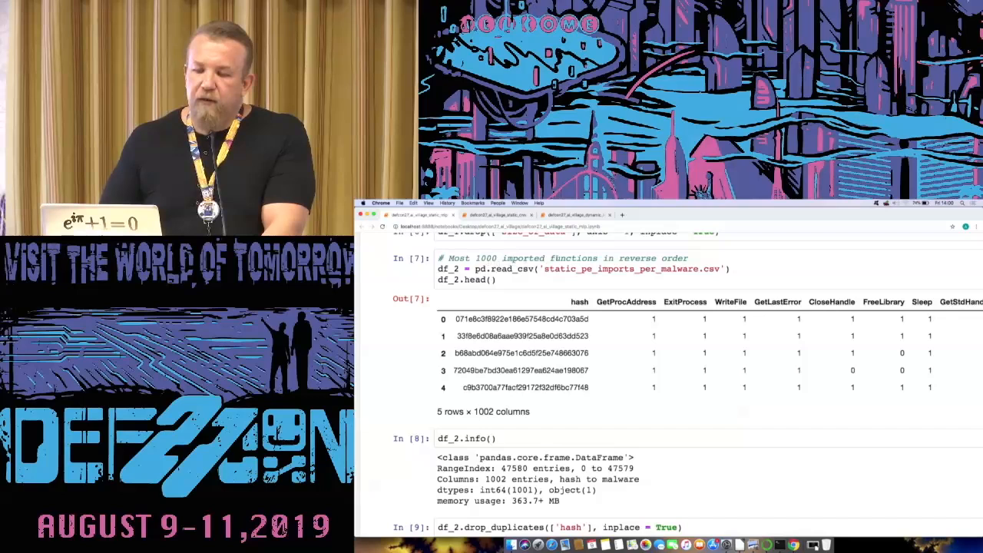
Select the static_pe_imports_per_malware.csv cell and pan across its imported-function columns.
{"action": "left_click", "coordinate": [525, 318]}
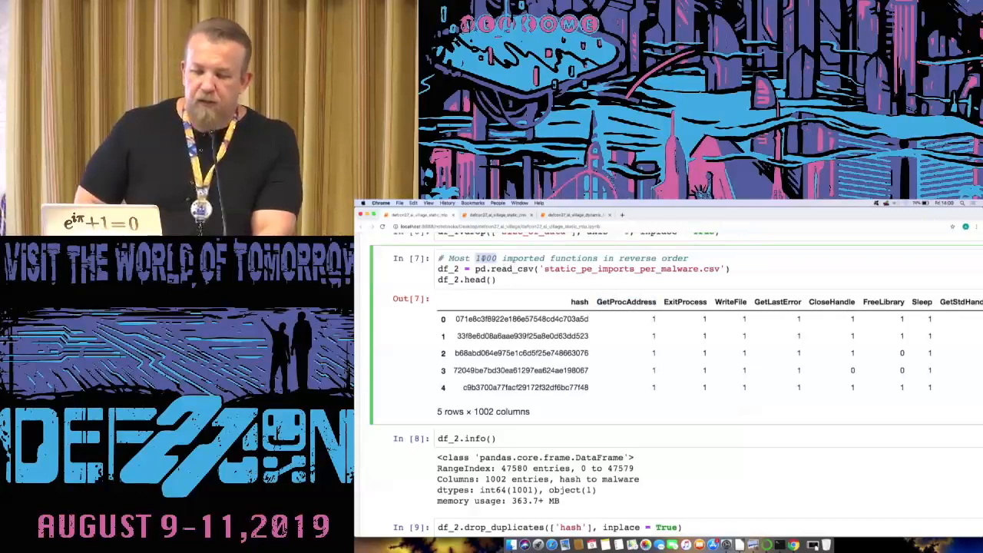
{"action": "scroll", "scroll_direction": "right", "scroll_amount": 3}
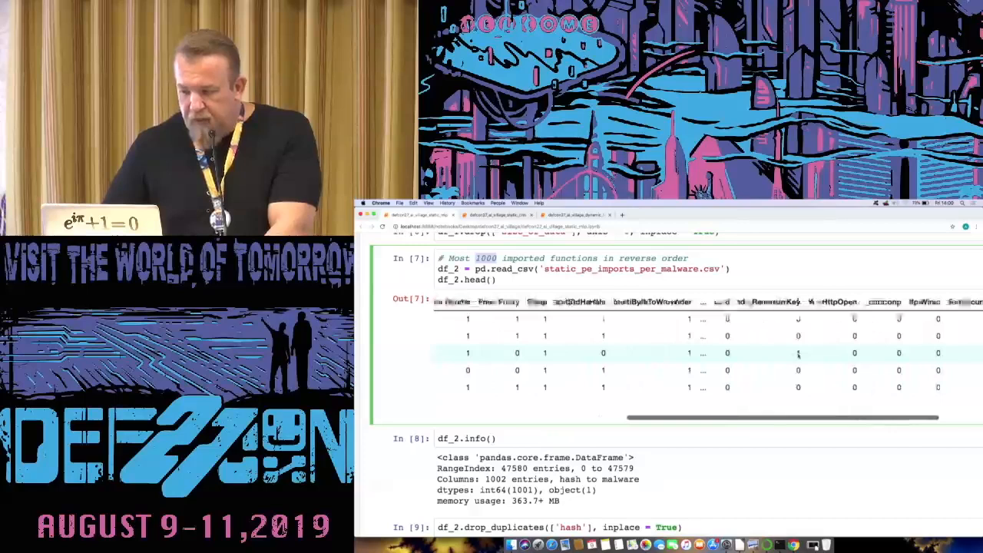
{"action": "scroll", "scroll_direction": "right", "scroll_amount": 3}
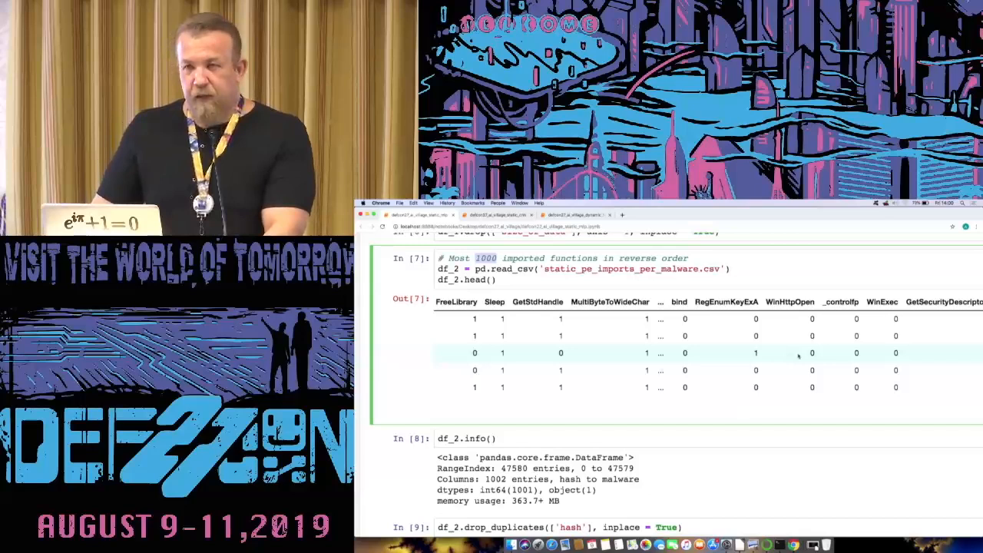
{"action": "scroll", "scroll_direction": "right", "scroll_amount": 3}
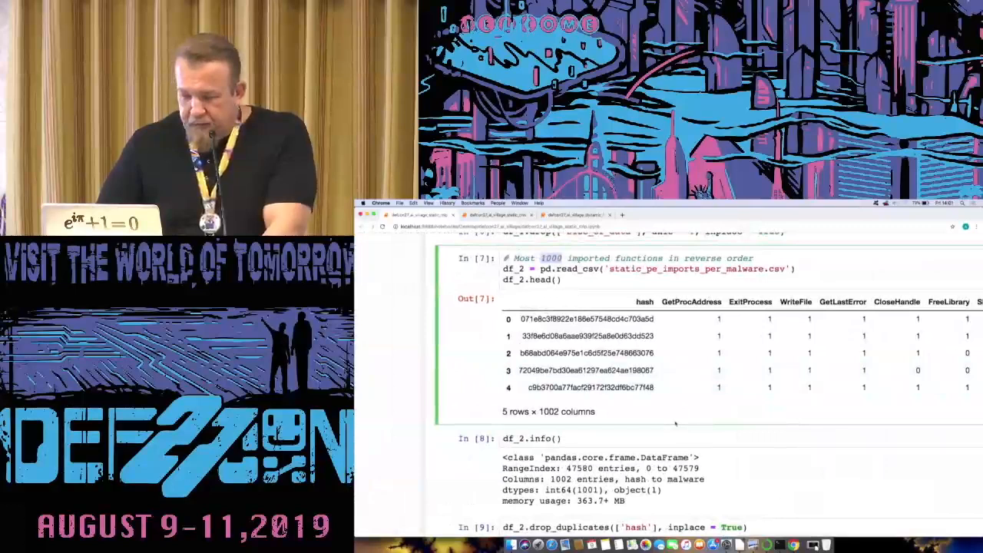
{"action": "scroll", "scroll_direction": "down", "scroll_amount": 3}
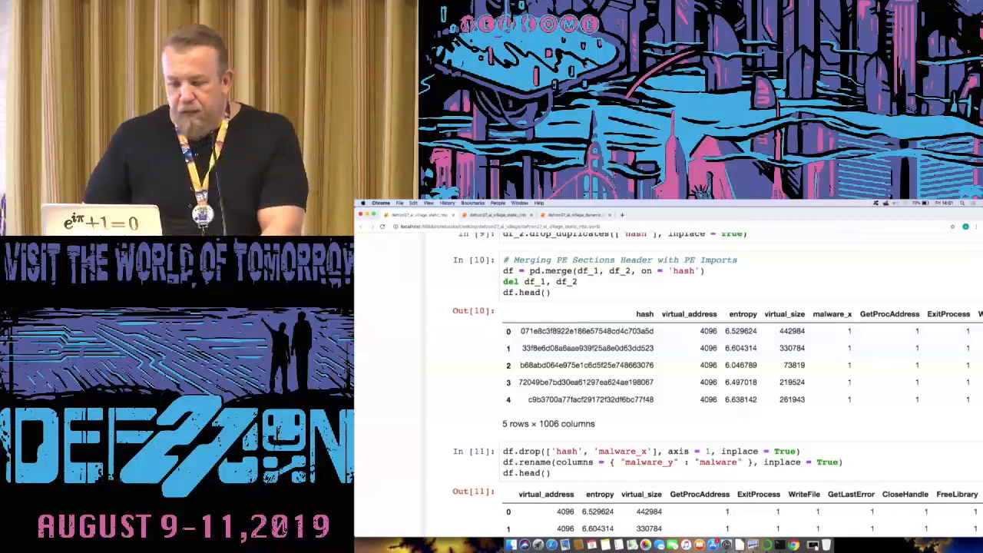
Scroll through the merge and drop cells to check_imbalance and the 70/30 train_test_split.
{"action": "scroll", "scroll_direction": "down", "scroll_amount": 3}
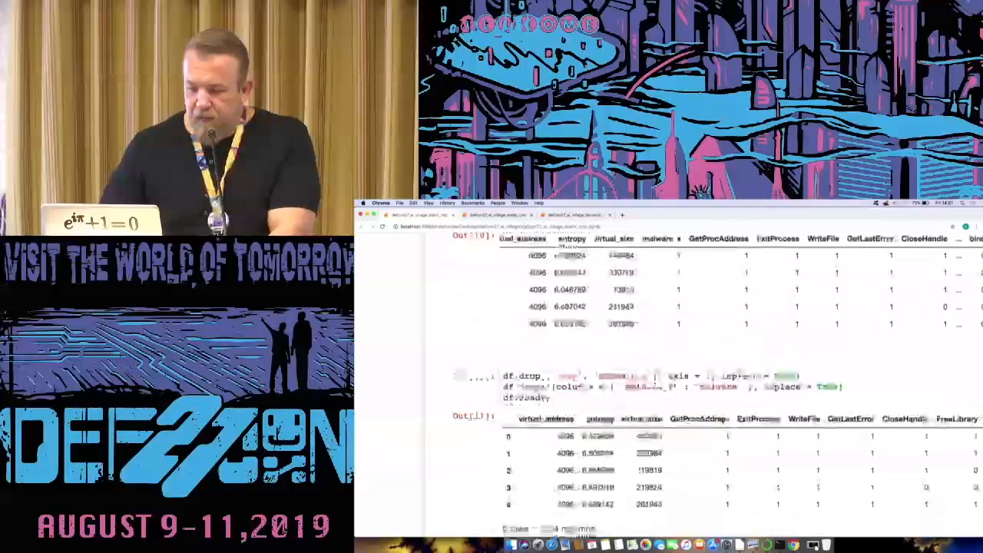
{"action": "scroll", "scroll_direction": "down", "scroll_amount": 3}
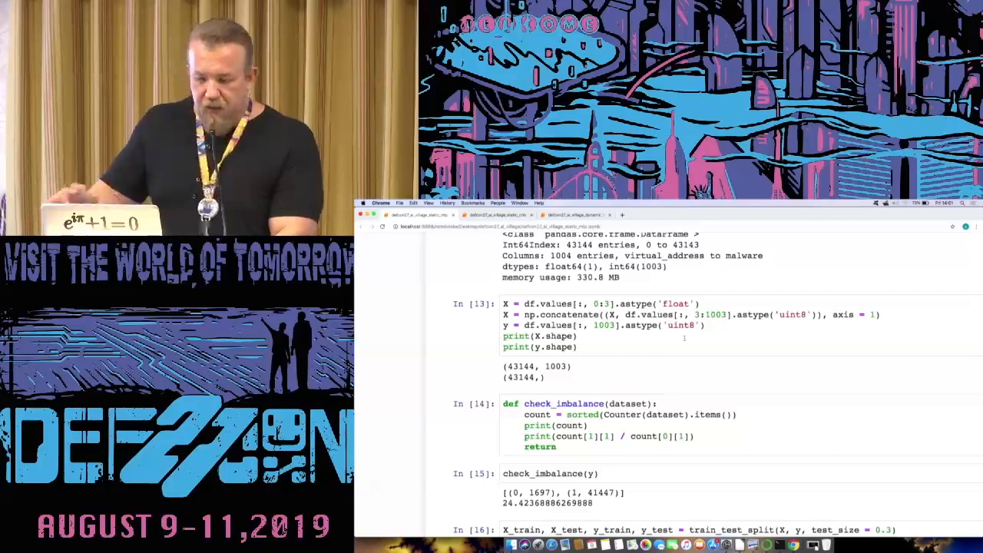
{"action": "scroll", "scroll_direction": "down", "scroll_amount": 3}
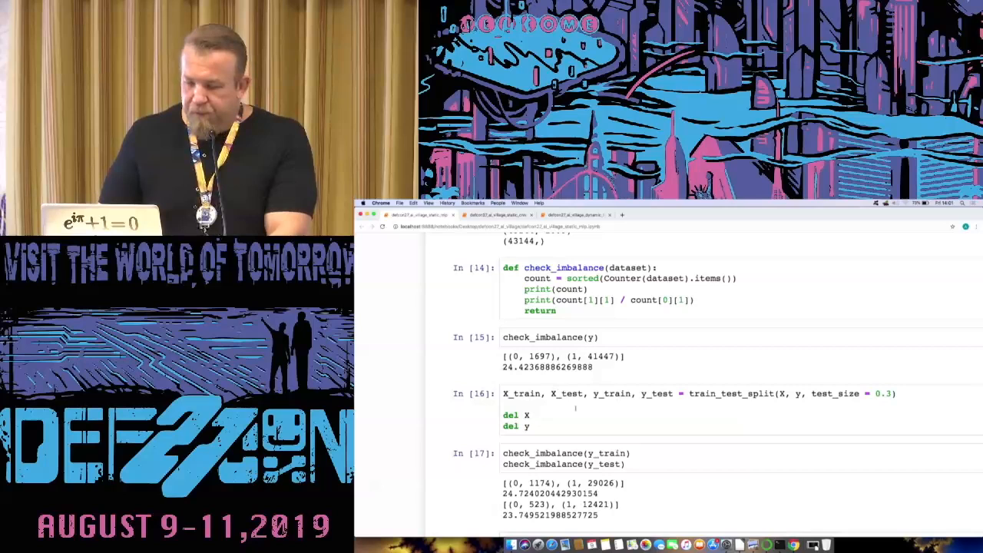
{"action": "scroll", "scroll_direction": "down", "scroll_amount": 3}
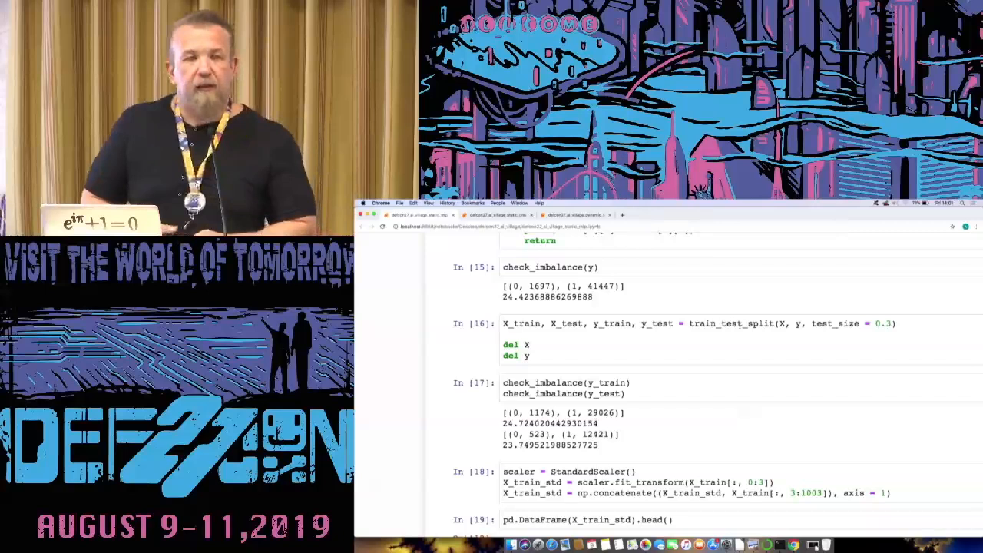
Scroll to the X_train_std head() preview and its describe() summary.
{"action": "scroll", "scroll_direction": "down", "scroll_amount": 3}
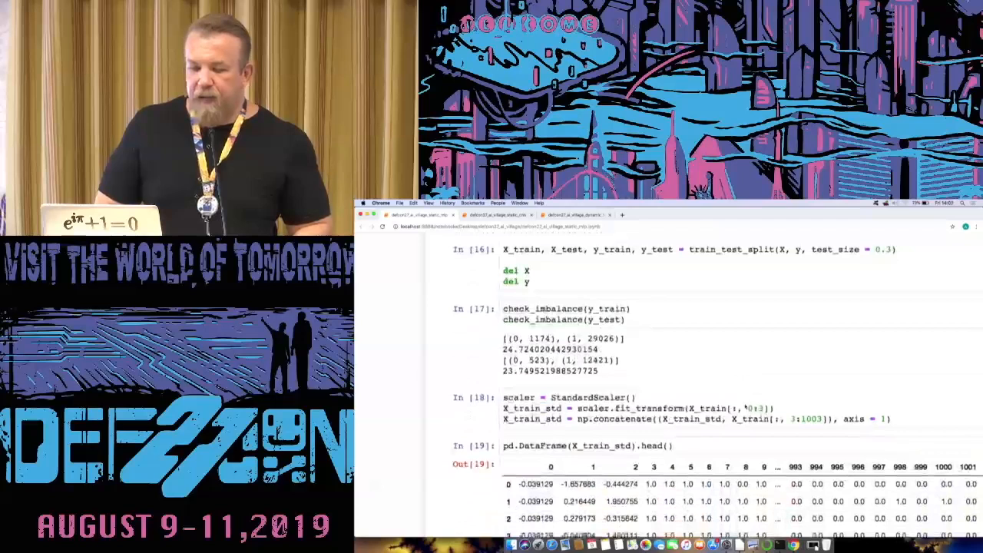
{"action": "scroll", "scroll_direction": "down", "scroll_amount": 3}
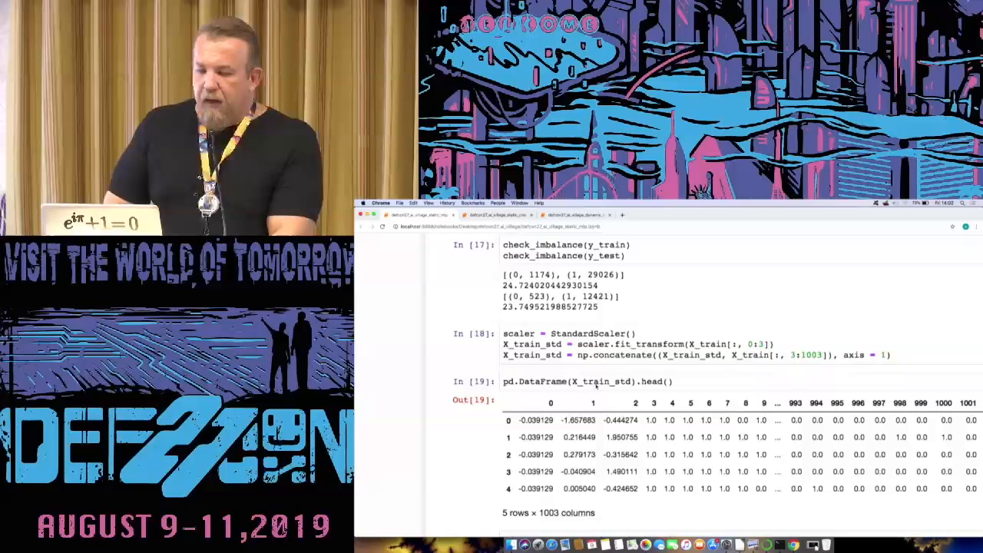
{"action": "scroll", "scroll_direction": "down", "scroll_amount": 3}
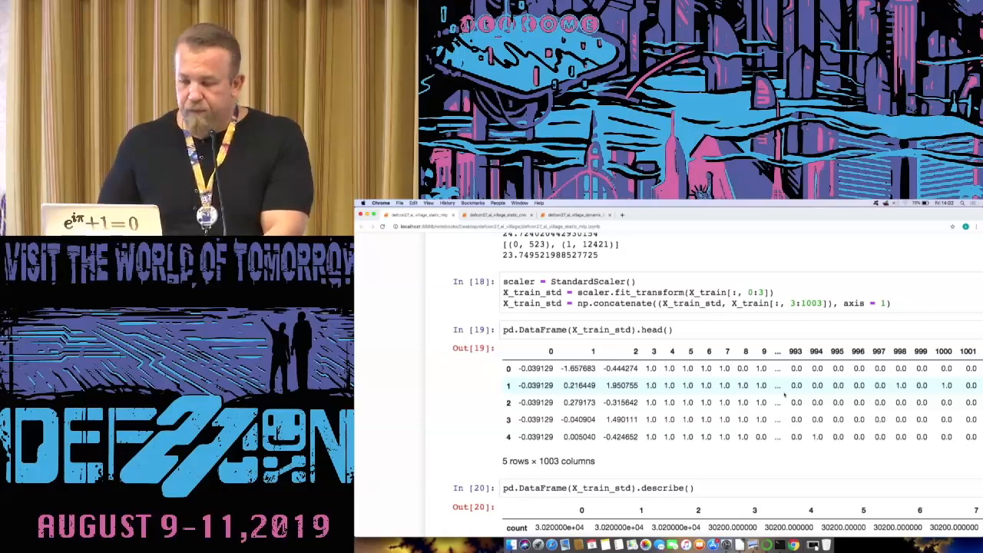
{"action": "scroll", "scroll_direction": "down", "scroll_amount": 3}
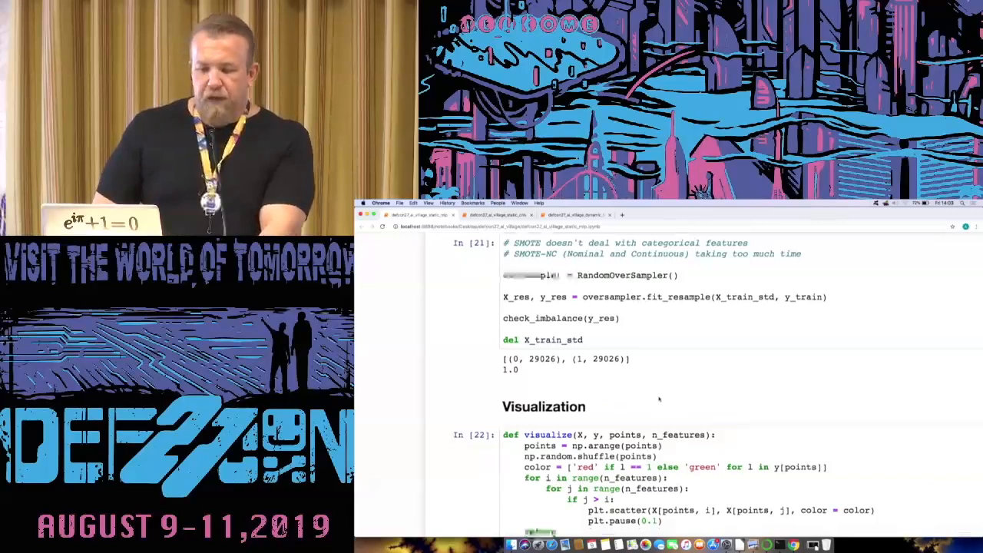
Scroll past the visualize(tsne(...)) cell until the full scatter plot and Enter Deep Learning heading show.
{"action": "scroll", "scroll_direction": "down", "scroll_amount": 3}
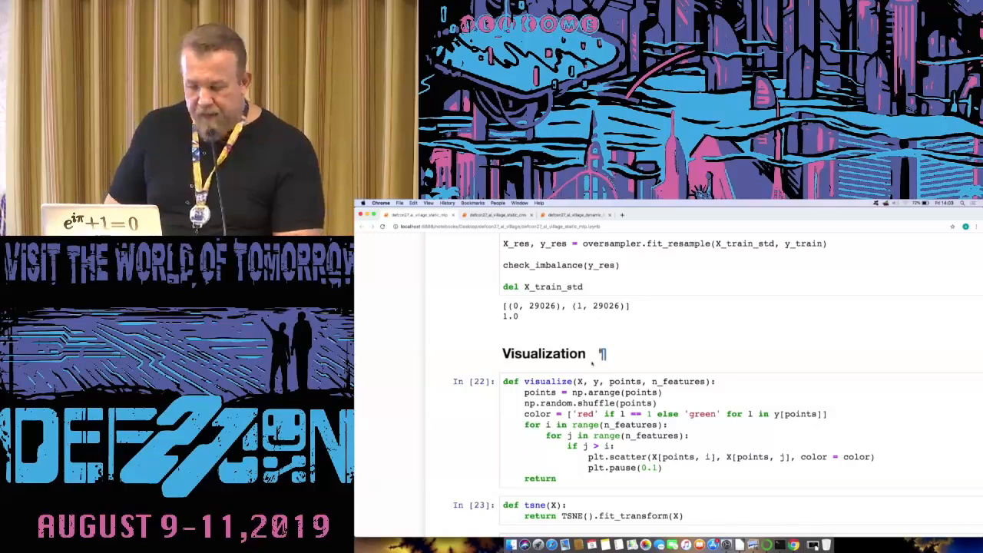
{"action": "scroll", "scroll_direction": "down", "scroll_amount": 3}
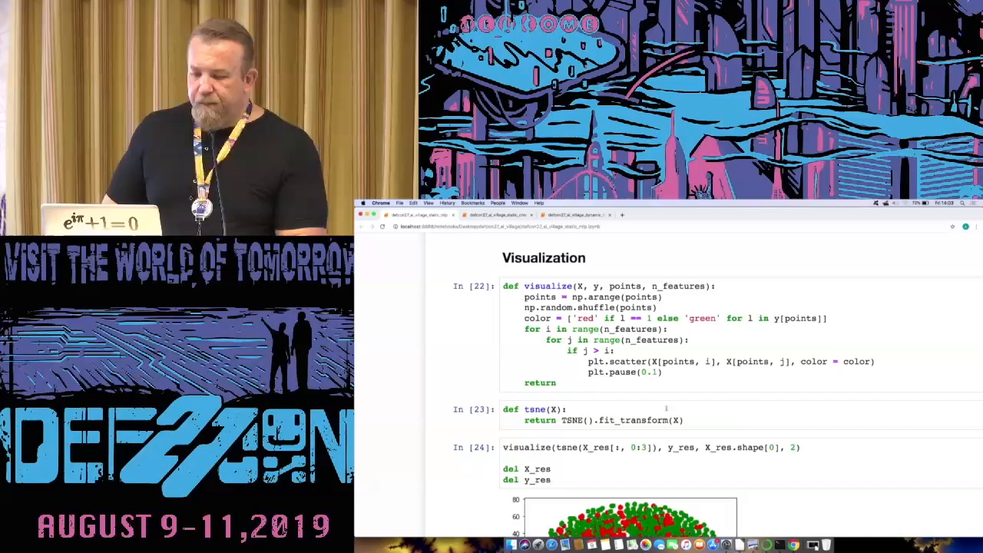
{"action": "scroll", "scroll_direction": "down", "scroll_amount": 3}
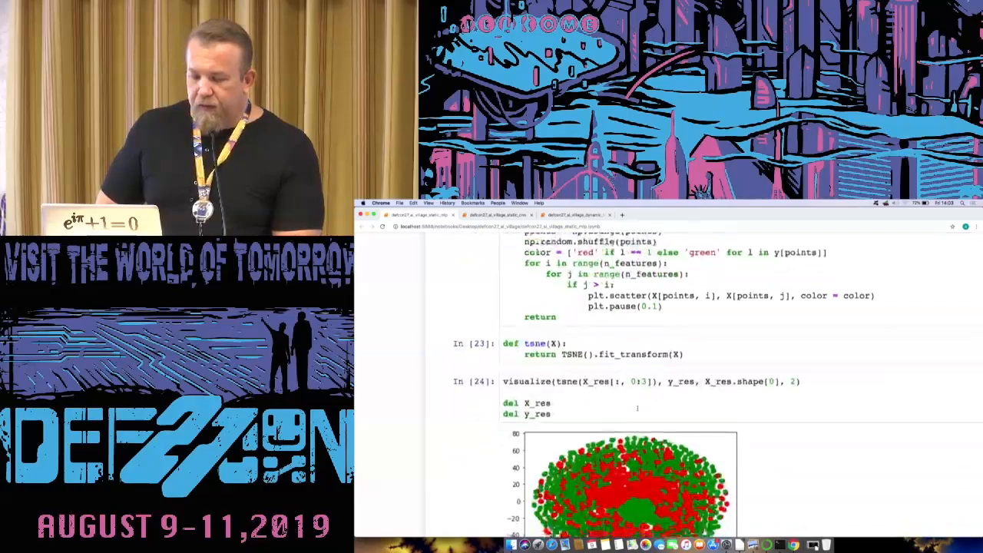
{"action": "scroll", "scroll_direction": "down", "scroll_amount": 3}
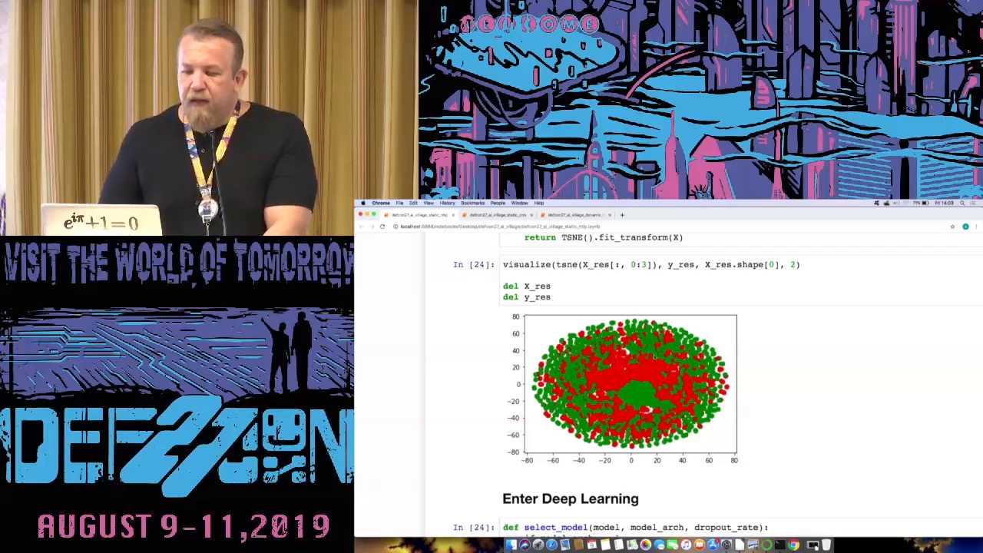
Scroll through select_model/create_model and the ~146K-parameter model.summary() to Model Selection.
{"action": "scroll", "scroll_direction": "down", "scroll_amount": 3}
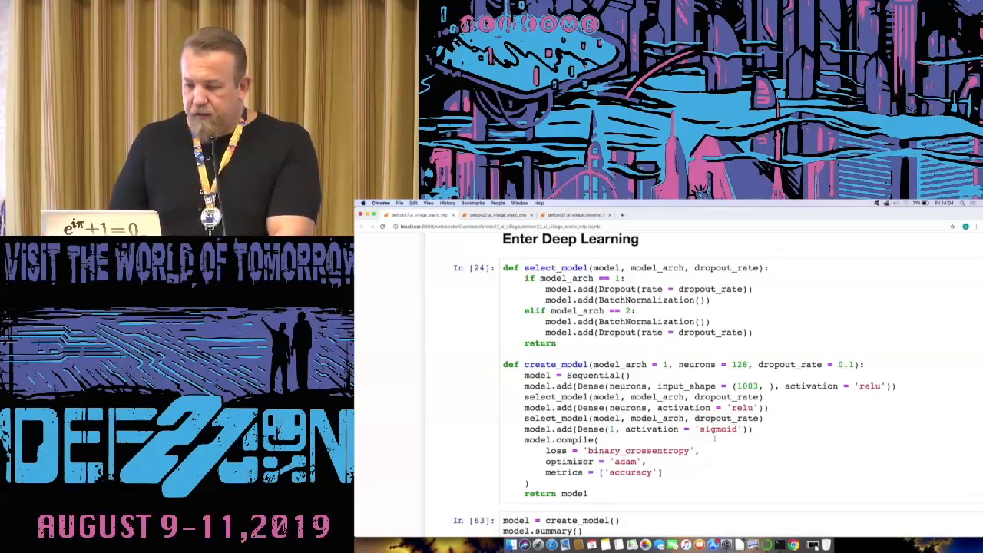
{"action": "scroll", "scroll_direction": "down", "scroll_amount": 3}
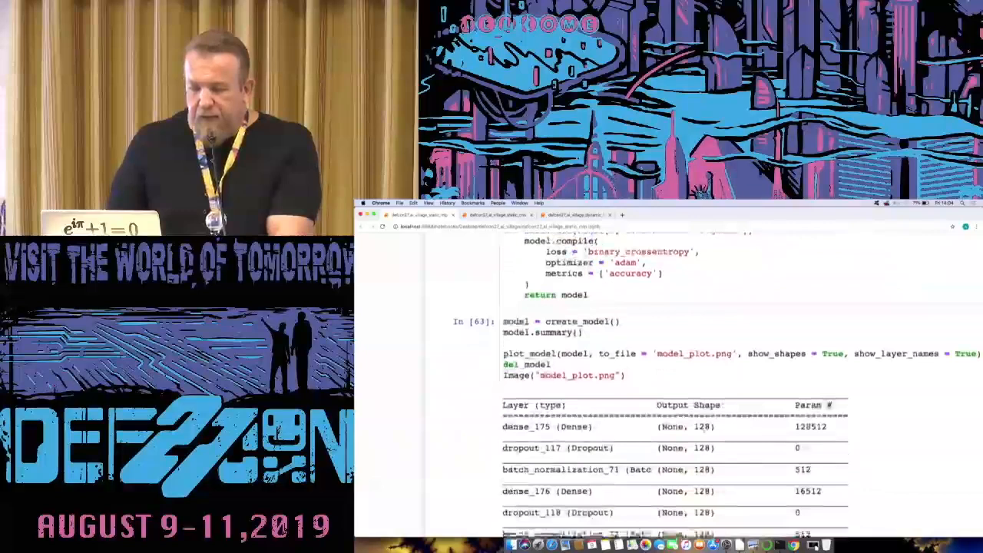
{"action": "scroll", "scroll_direction": "down", "scroll_amount": 3}
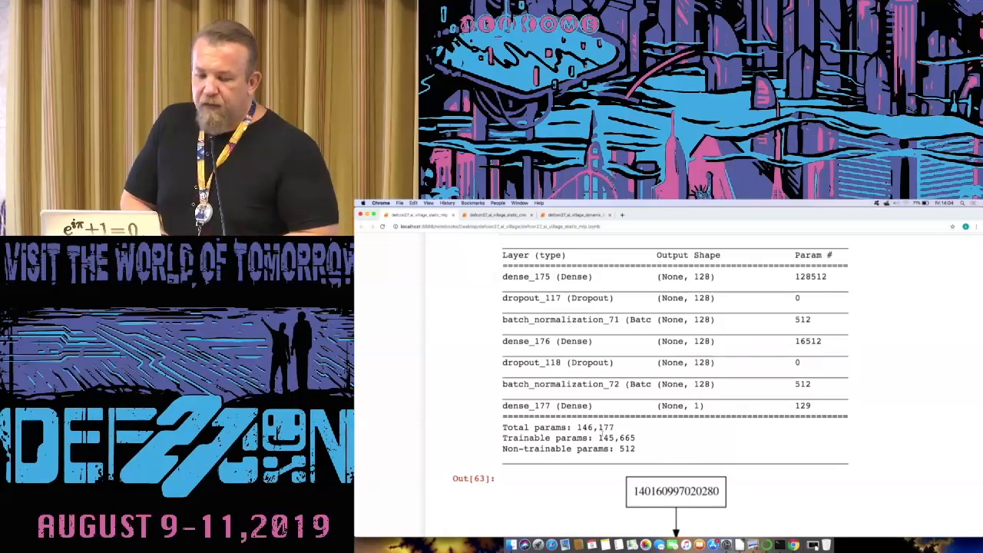
{"action": "scroll", "scroll_direction": "down", "scroll_amount": 3}
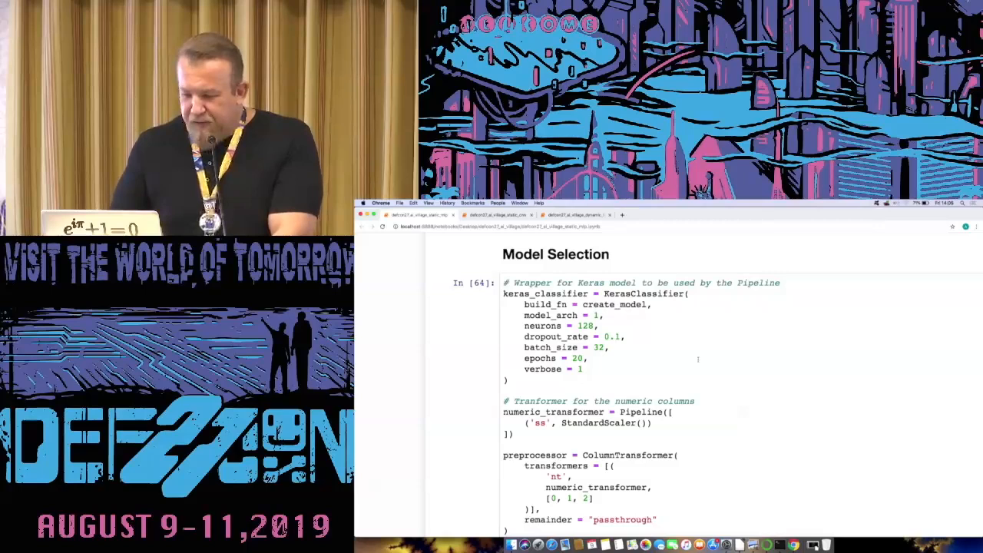
Scroll through the Pipeline, hyperparameters and GridSearchCV cells to the final epoch near 0.96 accuracy.
{"action": "scroll", "scroll_direction": "down", "scroll_amount": 3}
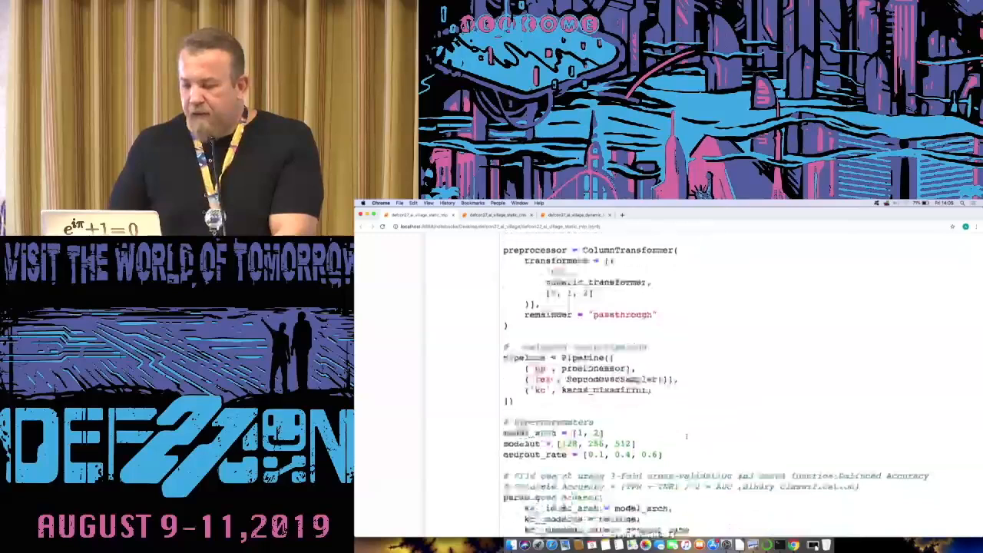
{"action": "scroll", "scroll_direction": "down", "scroll_amount": 3}
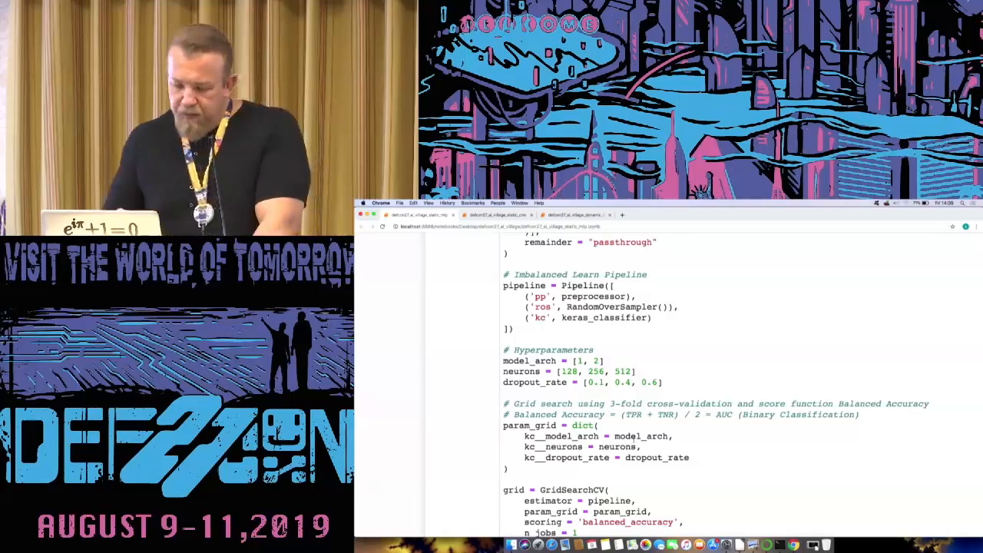
{"action": "scroll", "scroll_direction": "down", "scroll_amount": 3}
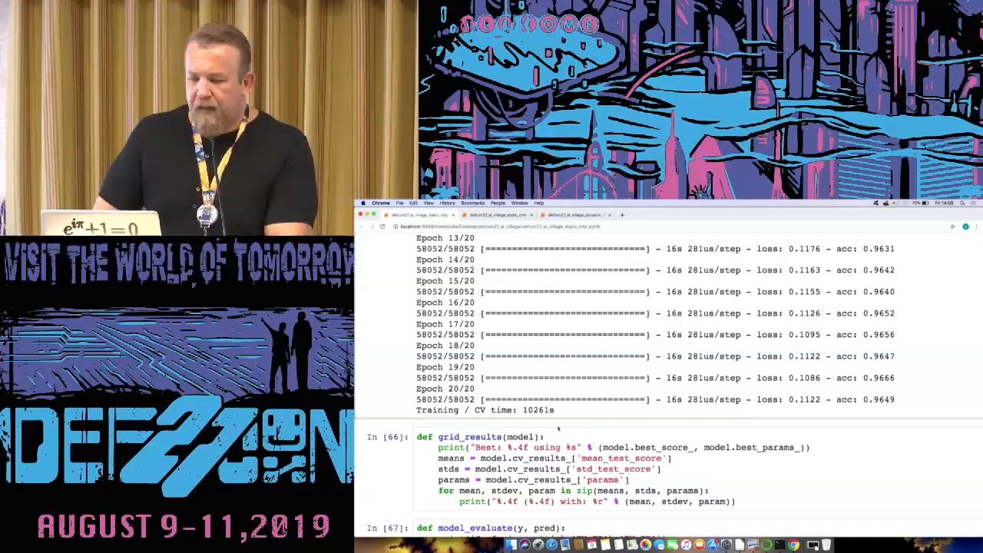
Scroll through grid_results output with best balanced accuracy 0.9377 down to the Evaluation benchmark.
{"action": "scroll", "scroll_direction": "down", "scroll_amount": 3}
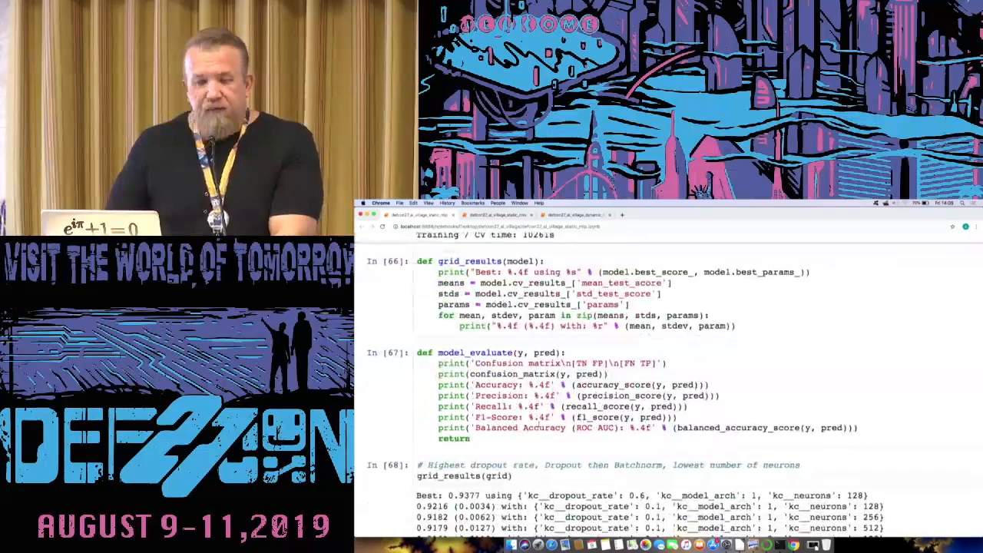
{"action": "scroll", "scroll_direction": "down", "scroll_amount": 3}
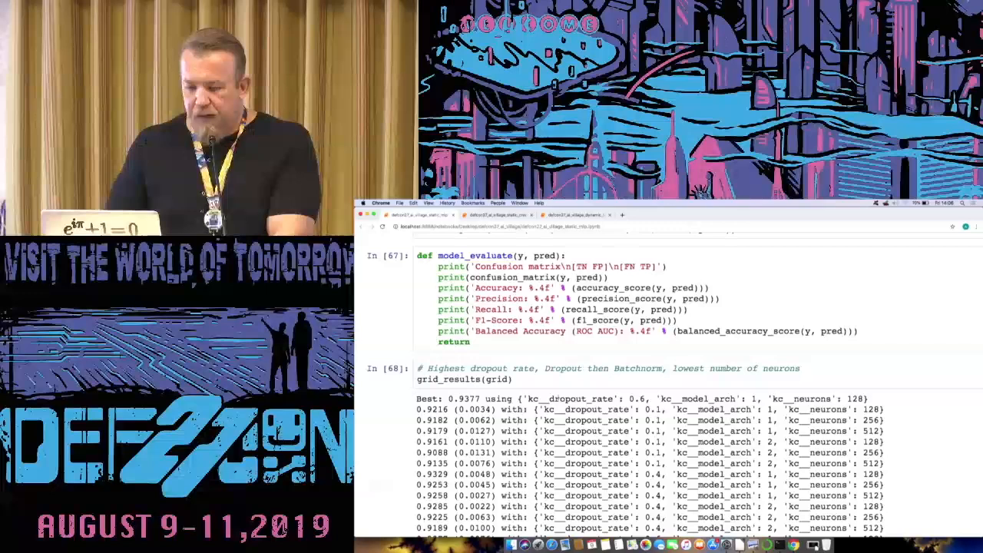
{"action": "scroll", "scroll_direction": "down", "scroll_amount": 3}
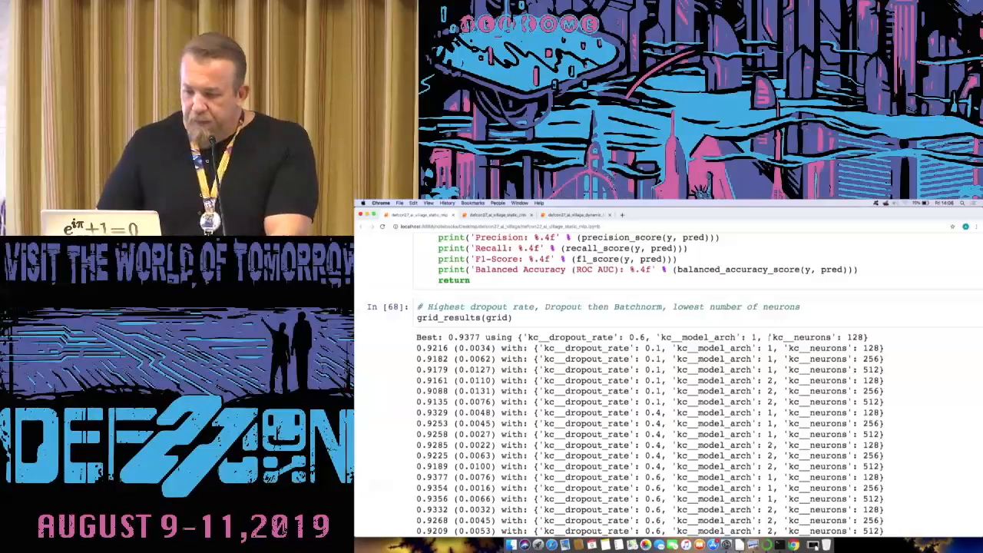
{"action": "scroll", "scroll_direction": "down", "scroll_amount": 3}
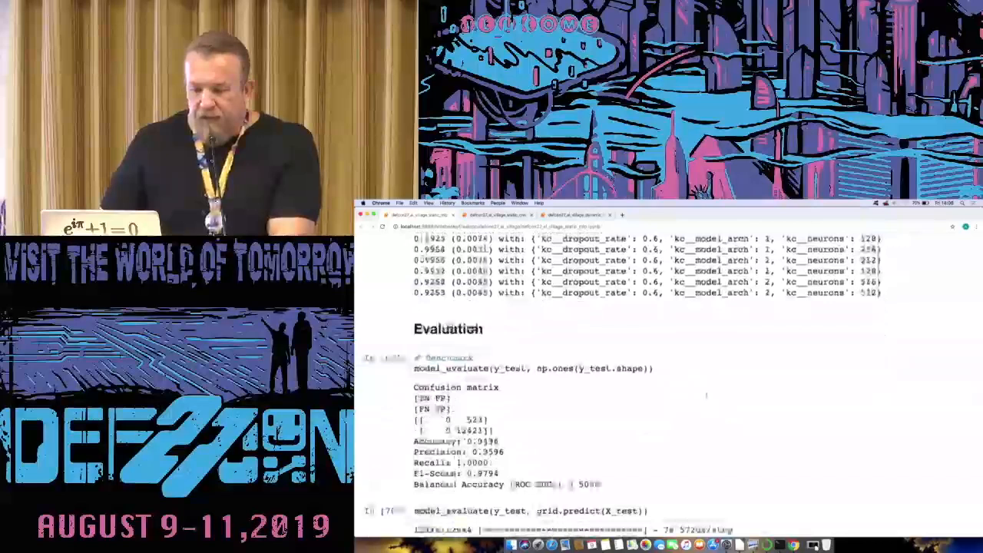
Highlight the benchmark's Balanced Accuracy of 0.5000 and move on to the CNN raw binary notebook.
{"action": "scroll", "scroll_direction": "down", "scroll_amount": 3}
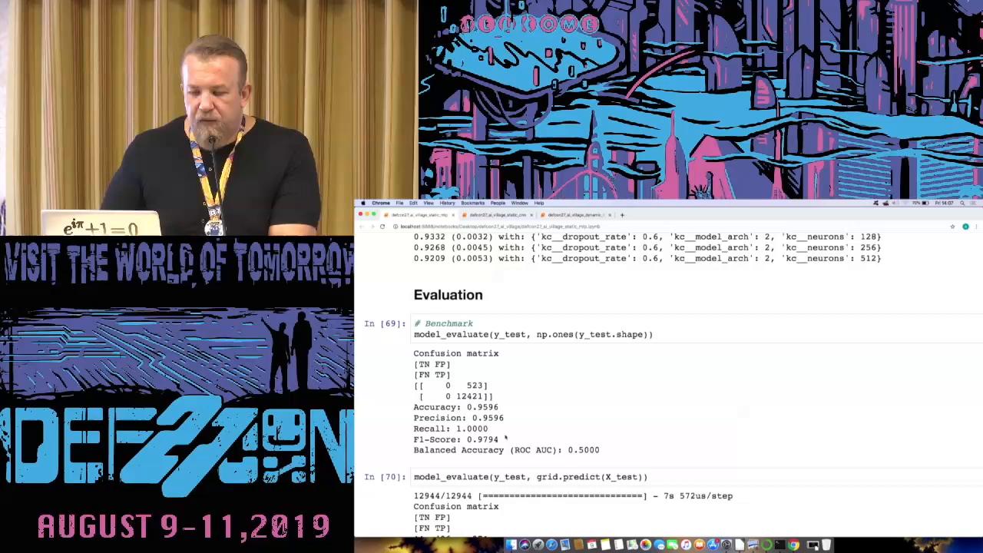
{"action": "left_click_drag", "start_coordinate": [413, 407], "coordinate": [506, 439]}
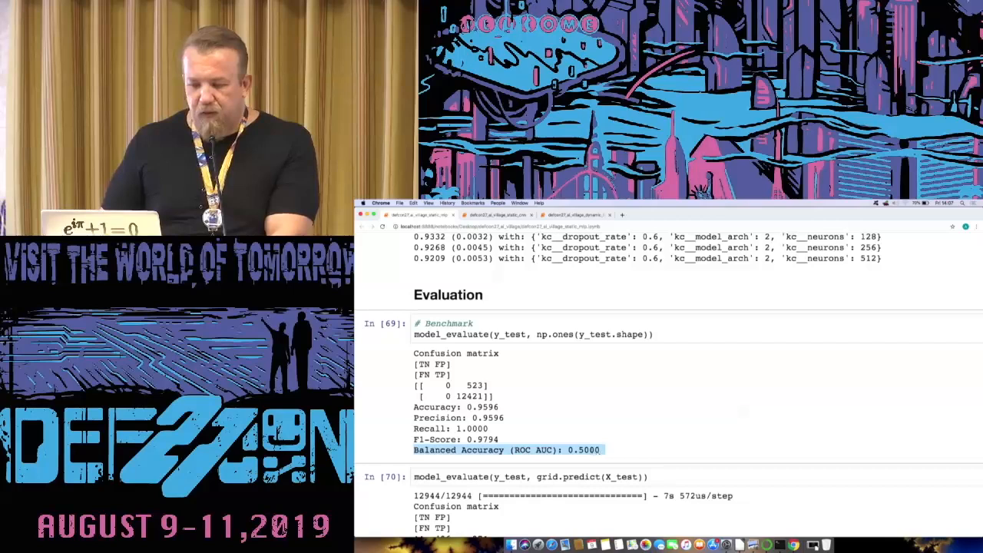
{"action": "scroll", "scroll_direction": "down", "scroll_amount": 3}
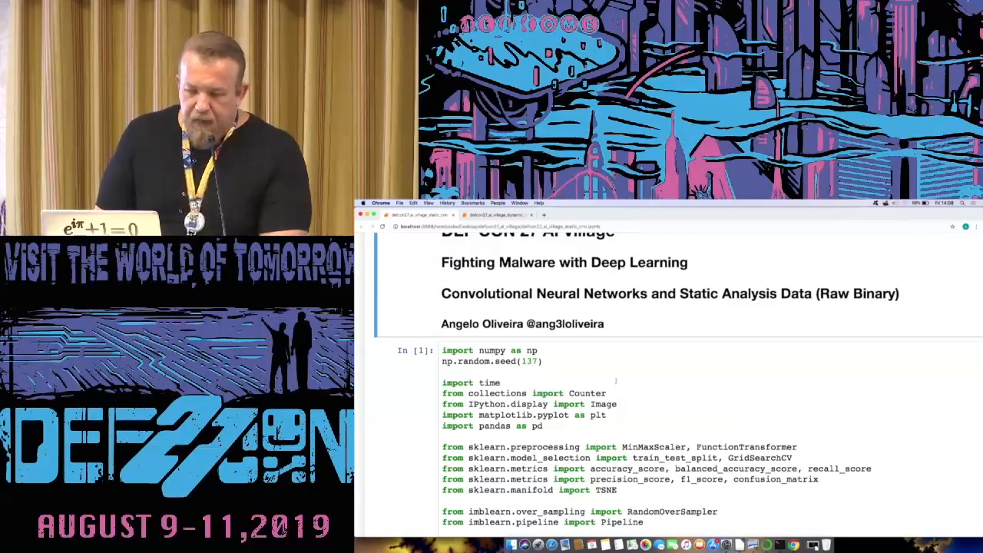
Scroll the CNN notebook from its imports past the raw binary data tables to the t-SNE scatter plot.
{"action": "scroll", "scroll_direction": "down", "scroll_amount": 3}
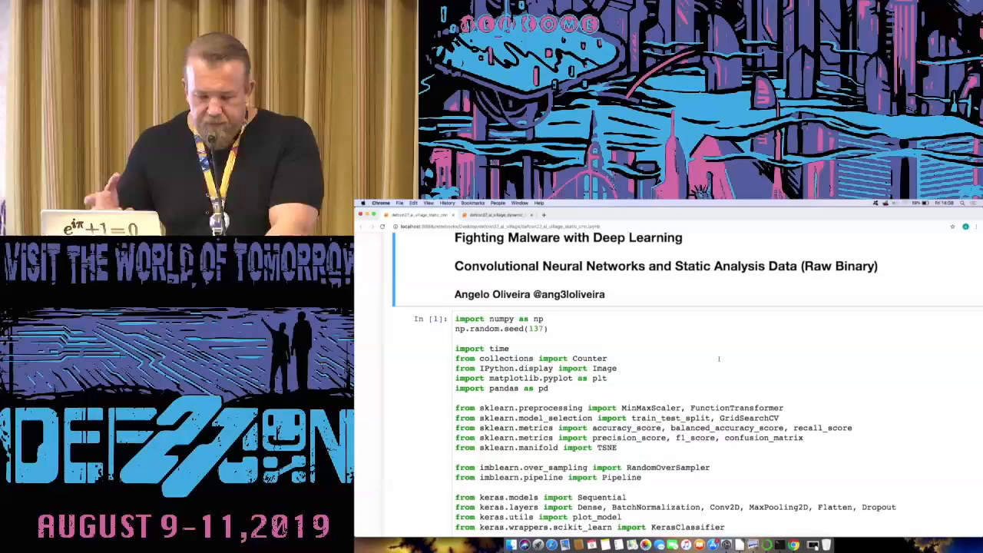
{"action": "scroll", "scroll_direction": "down", "scroll_amount": 3}
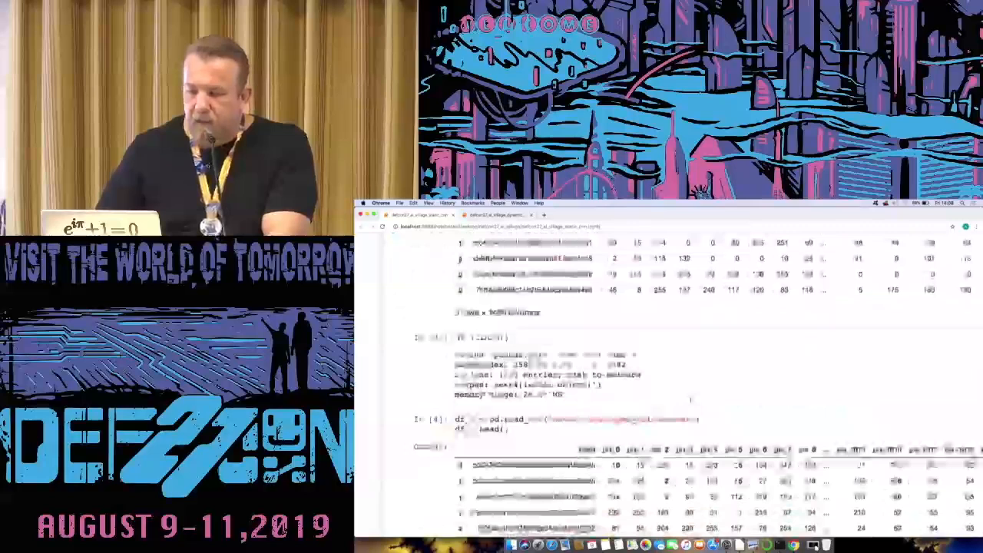
{"action": "scroll", "scroll_direction": "down", "scroll_amount": 3}
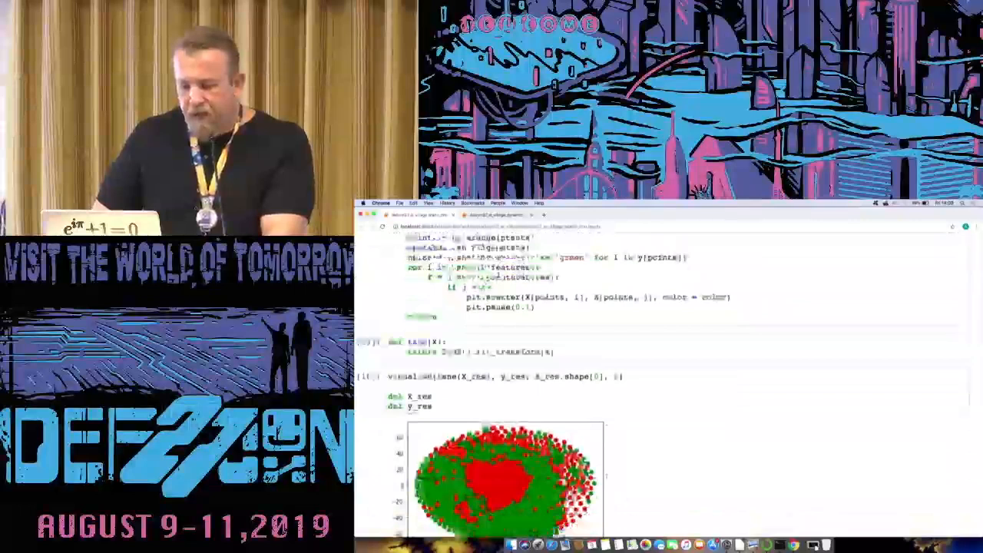
Scroll through the create_model Conv2D definition and the model.summary output, glancing back up at it.
{"action": "scroll", "scroll_direction": "down", "scroll_amount": 3}
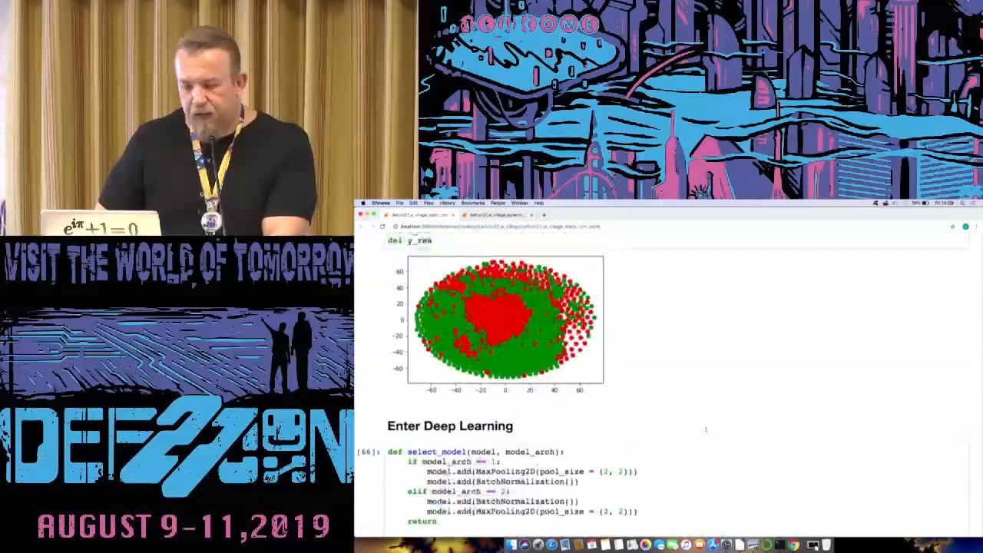
{"action": "scroll", "scroll_direction": "down", "scroll_amount": 3}
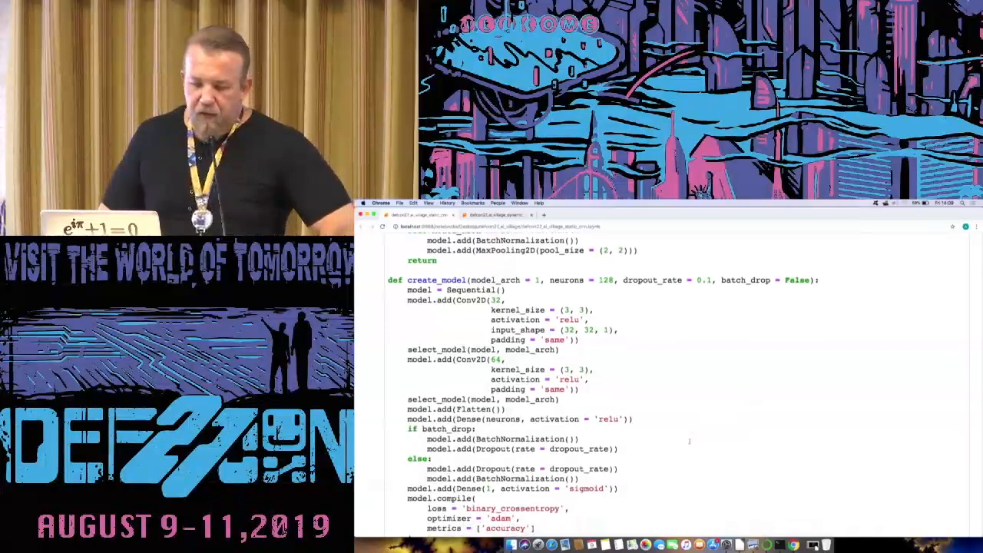
{"action": "scroll", "scroll_direction": "down", "scroll_amount": 3}
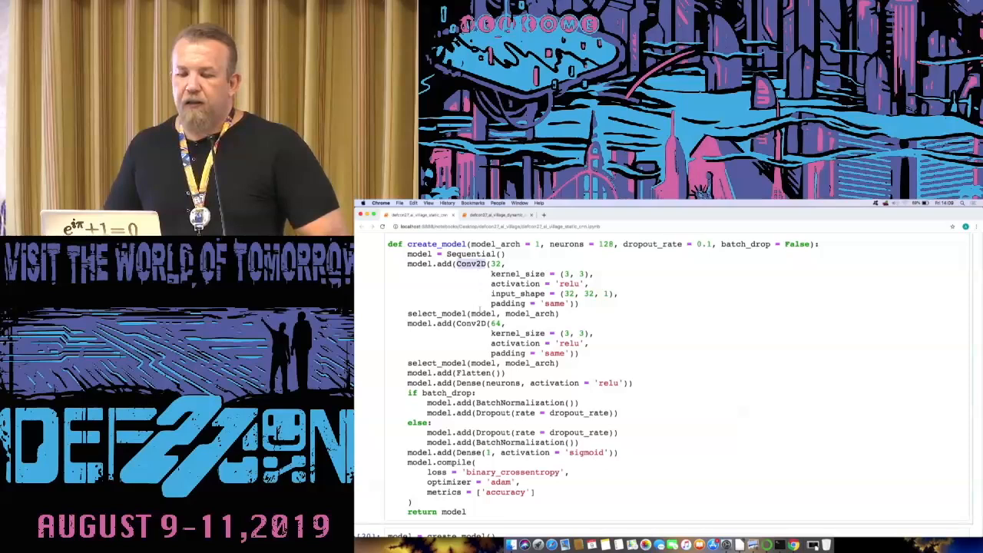
{"action": "scroll", "scroll_direction": "up", "scroll_amount": 3}
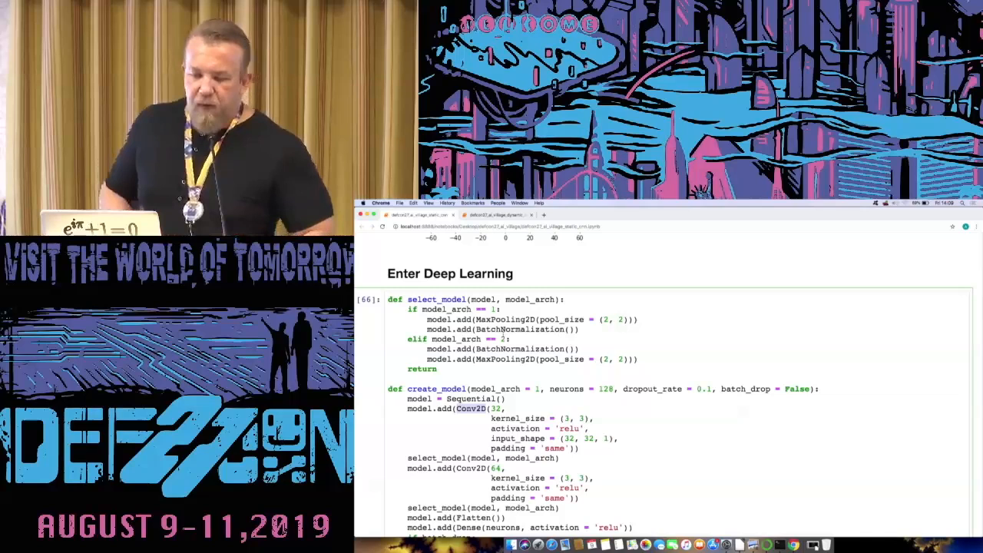
Scroll on past plot_model to the GridSearchCV training log and the results function.
{"action": "scroll", "scroll_direction": "down", "scroll_amount": 3}
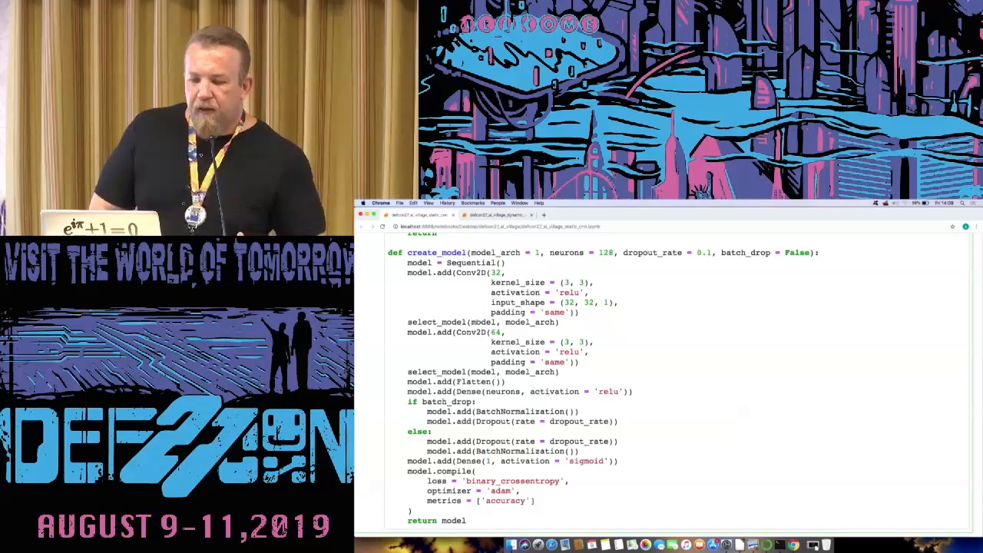
{"action": "scroll", "scroll_direction": "down", "scroll_amount": 3}
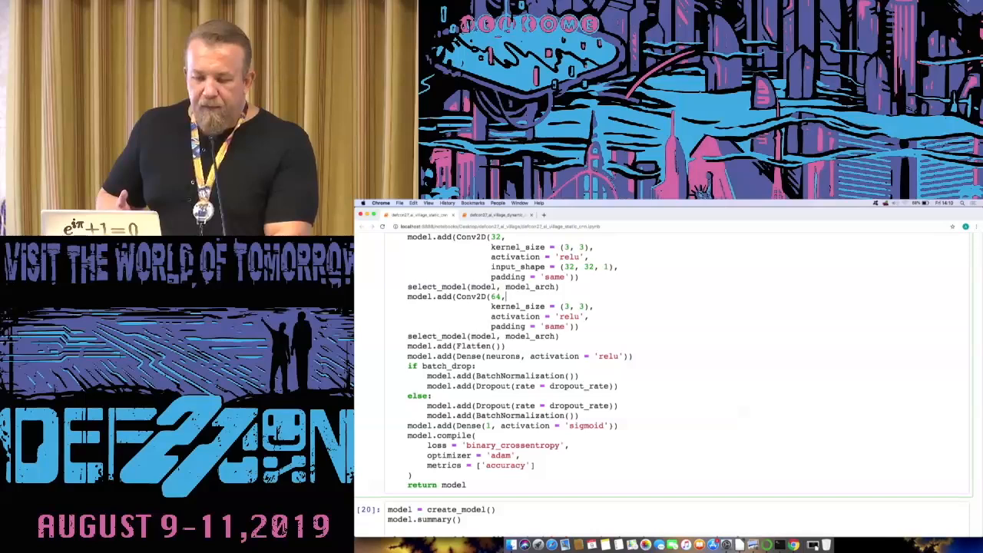
{"action": "scroll", "scroll_direction": "down", "scroll_amount": 3}
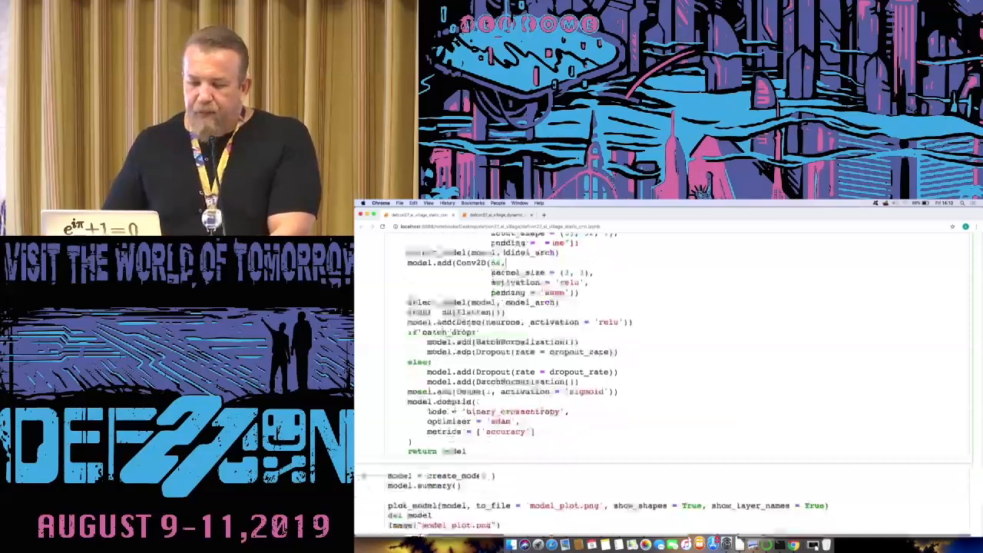
{"action": "scroll", "scroll_direction": "down", "scroll_amount": 3}
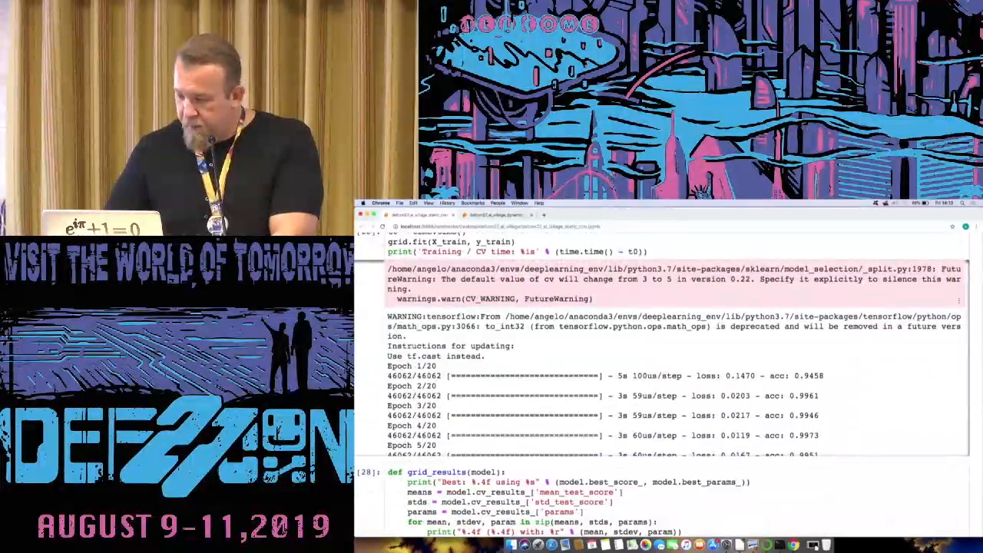
Scroll to the model_evaluate benchmark and grid.predict confusion matrices with their metrics.
{"action": "scroll", "scroll_direction": "down", "scroll_amount": 3}
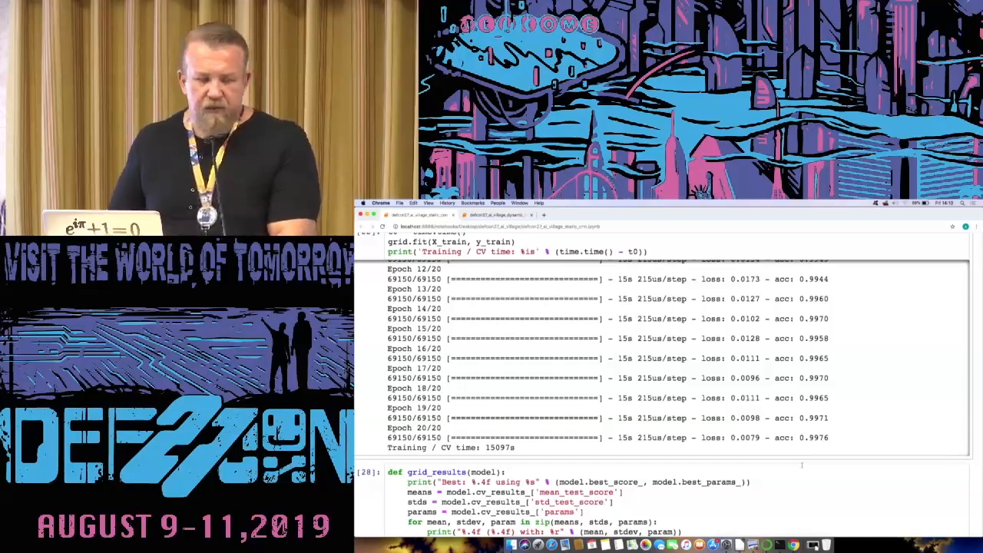
{"action": "scroll", "scroll_direction": "down", "scroll_amount": 3}
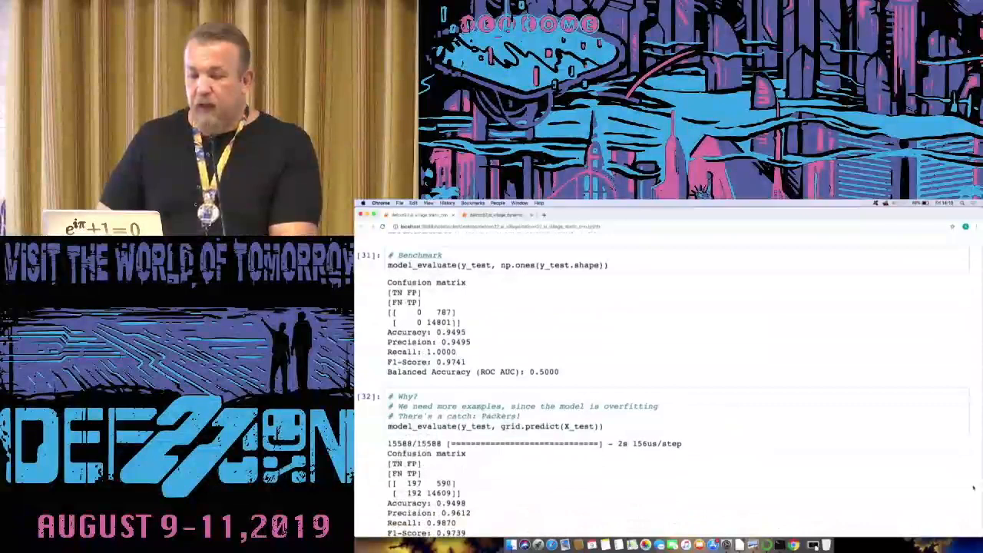
Scroll through the CNN image samples and imbalance check before the LSTM notebook tab.
{"action": "scroll", "scroll_direction": "down", "scroll_amount": 3}
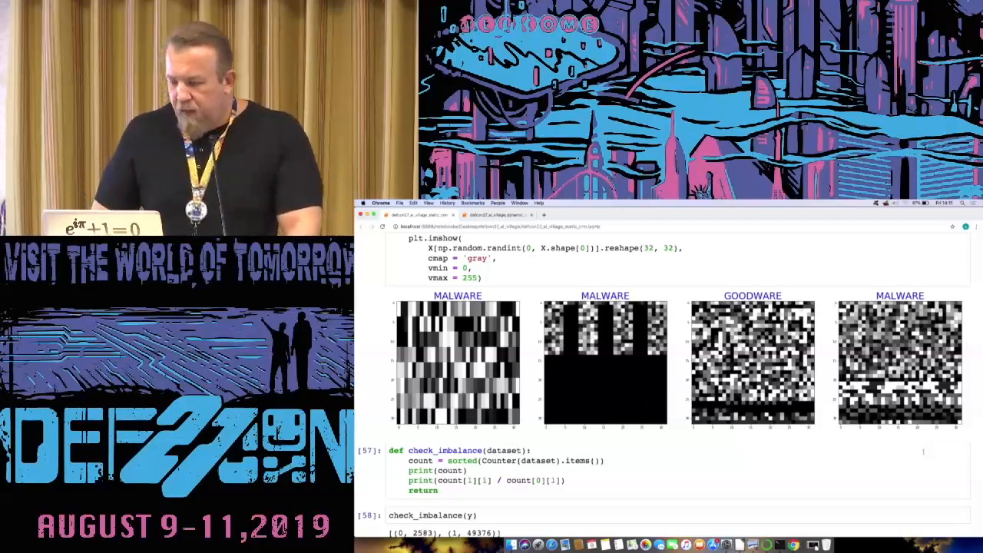
{"action": "scroll", "scroll_direction": "down", "scroll_amount": 3}
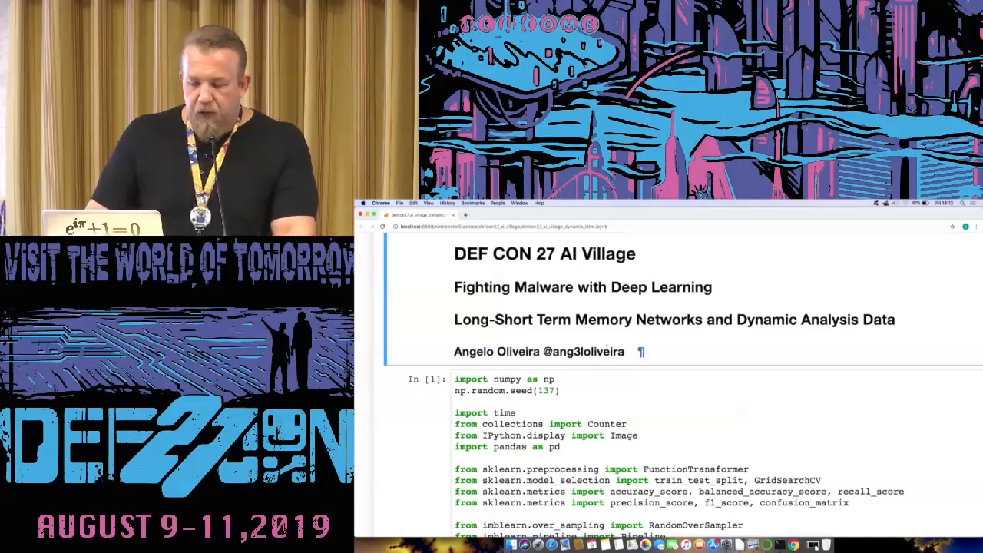
Scroll past the API-call Data Preprocessing and train_test_split to the CuDNNLSTM create_model cell.
{"action": "scroll", "scroll_direction": "down", "scroll_amount": 3}
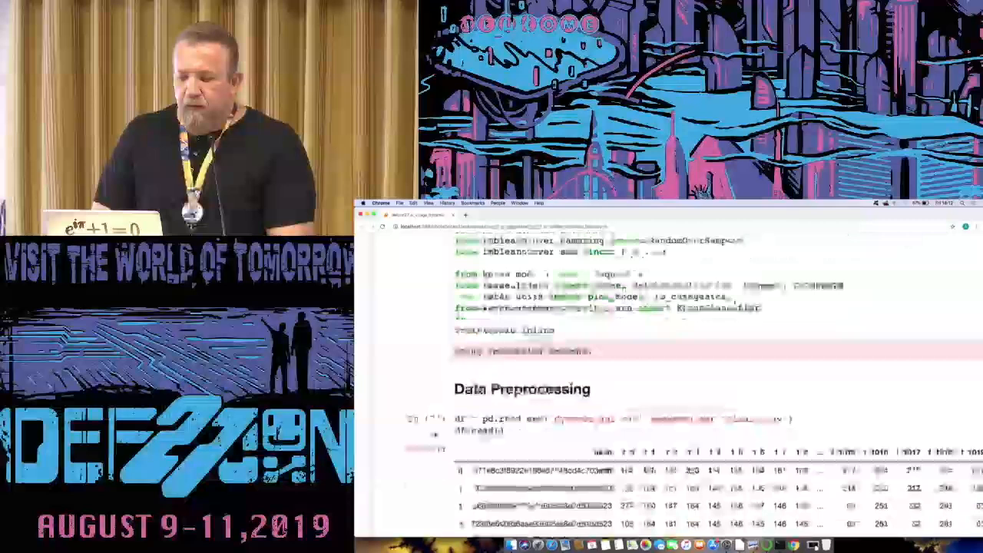
{"action": "scroll", "scroll_direction": "down", "scroll_amount": 3}
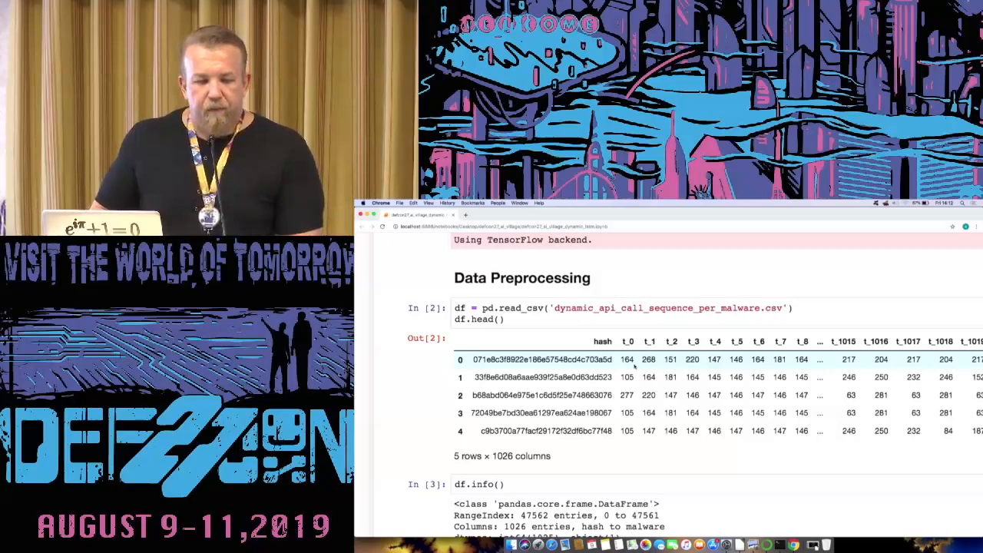
{"action": "scroll", "scroll_direction": "right", "scroll_amount": 3}
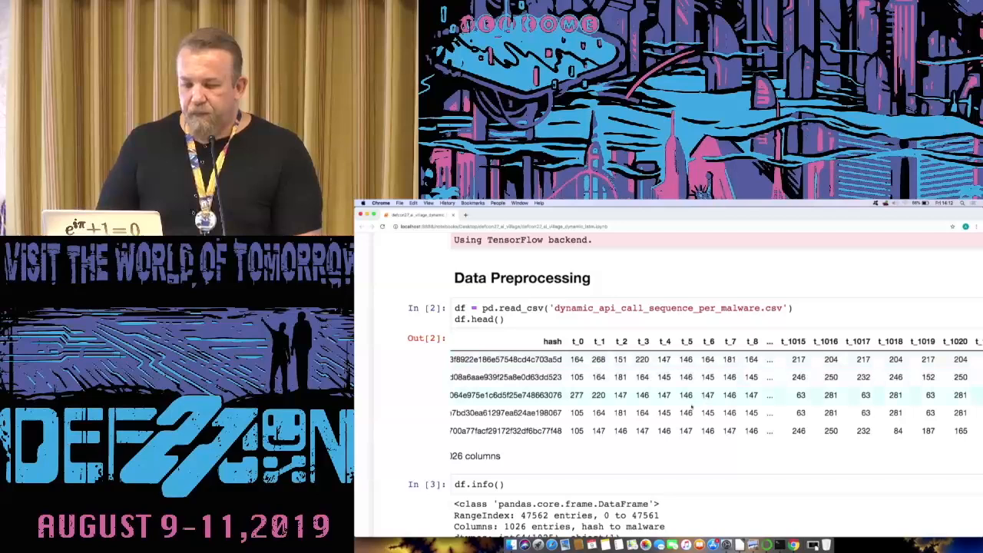
{"action": "scroll", "scroll_direction": "down", "scroll_amount": 3}
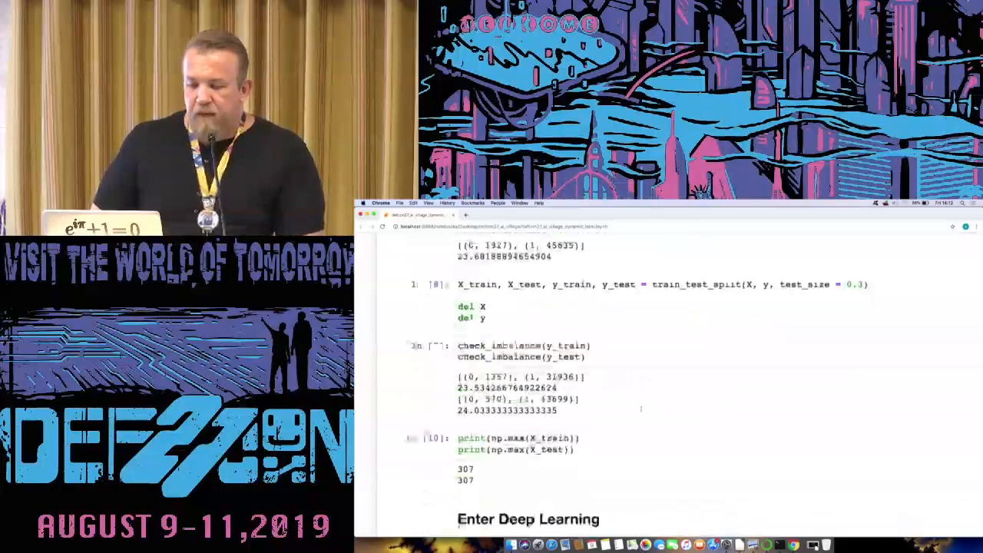
{"action": "scroll", "scroll_direction": "down", "scroll_amount": 3}
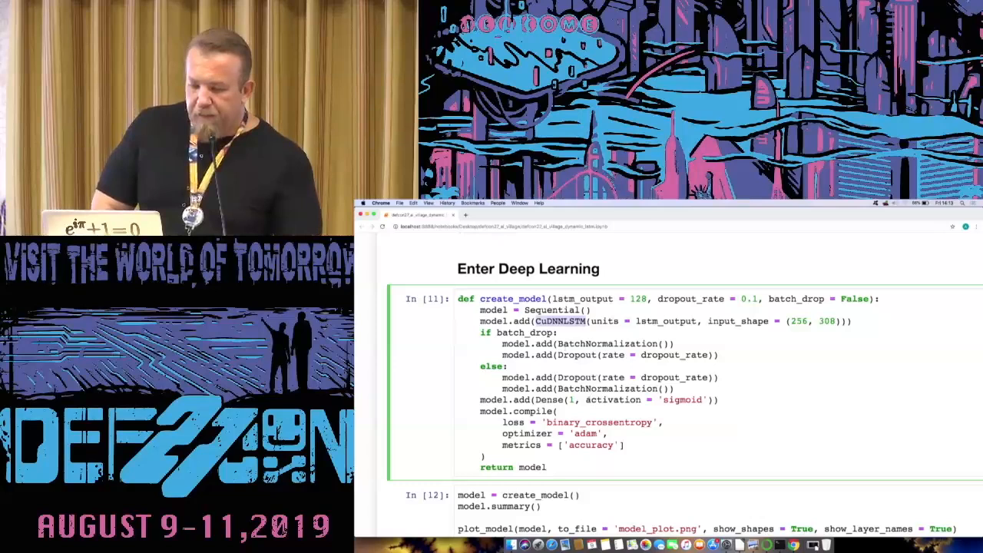
Scroll past the KerasClassifier pipeline to the end of the grid.fit epoch log at about 0.998 accuracy.
{"action": "scroll", "scroll_direction": "down", "scroll_amount": 3}
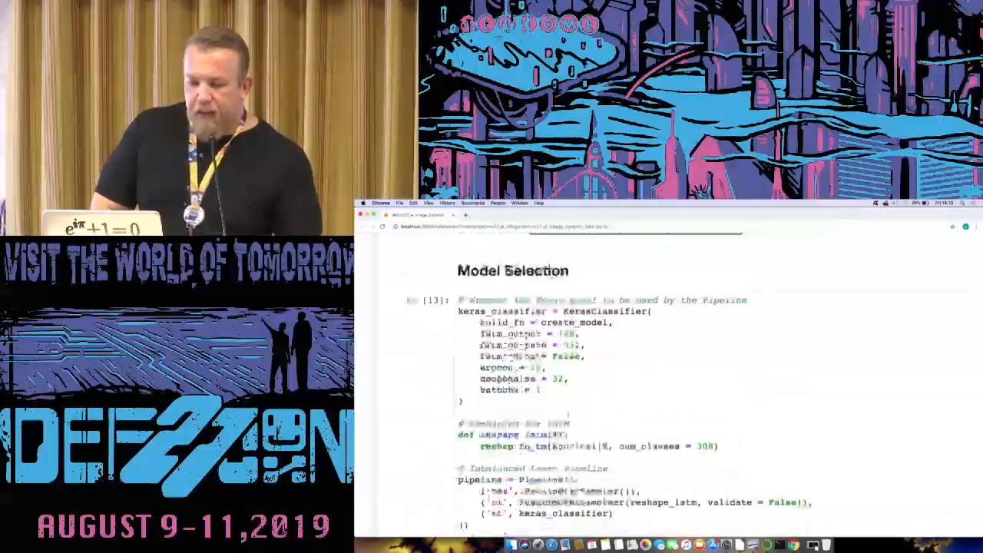
{"action": "scroll", "scroll_direction": "down", "scroll_amount": 3}
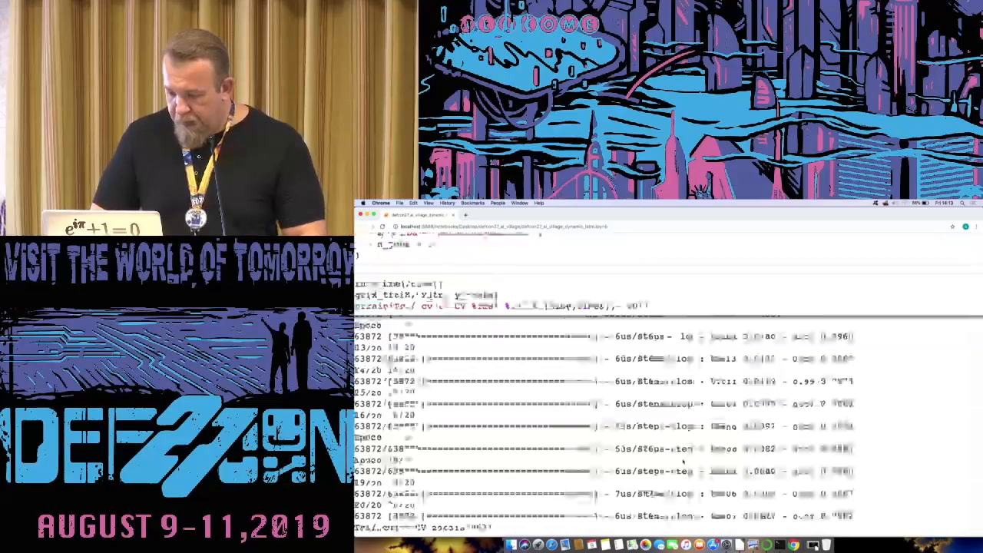
{"action": "scroll", "scroll_direction": "down", "scroll_amount": 3}
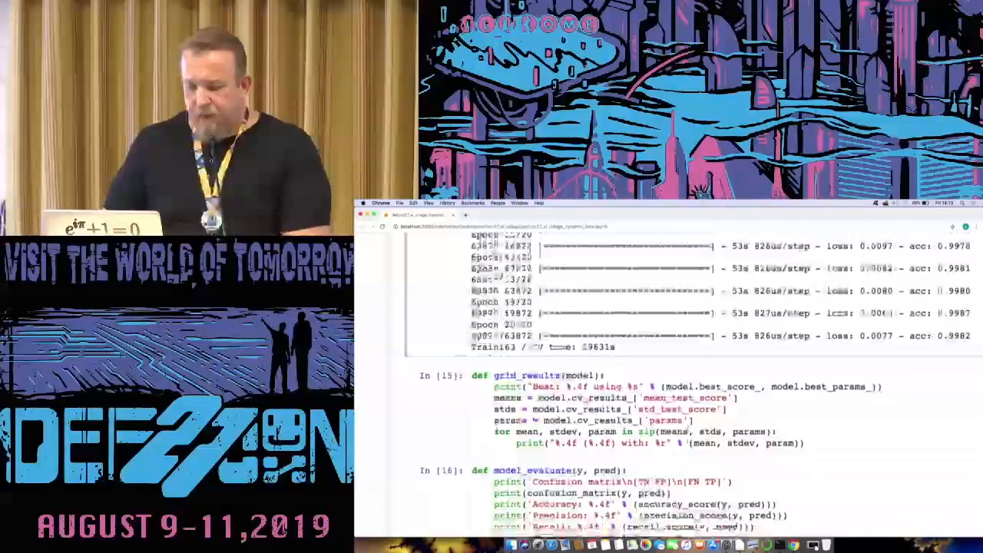
Scroll to the grid_results output listing the best LSTM score of 0.9227.
{"action": "scroll", "scroll_direction": "down", "scroll_amount": 3}
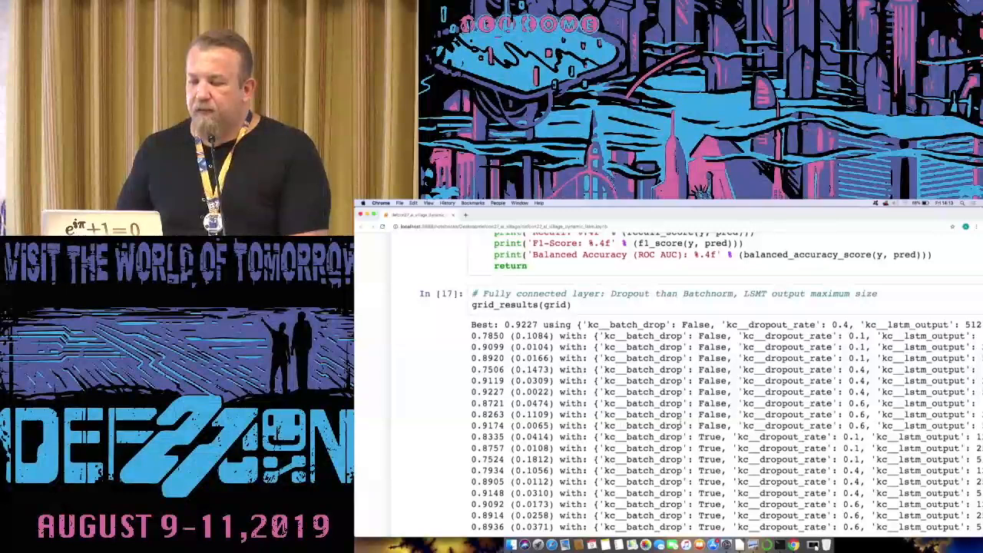
{"action": "scroll", "scroll_direction": "down", "scroll_amount": 3}
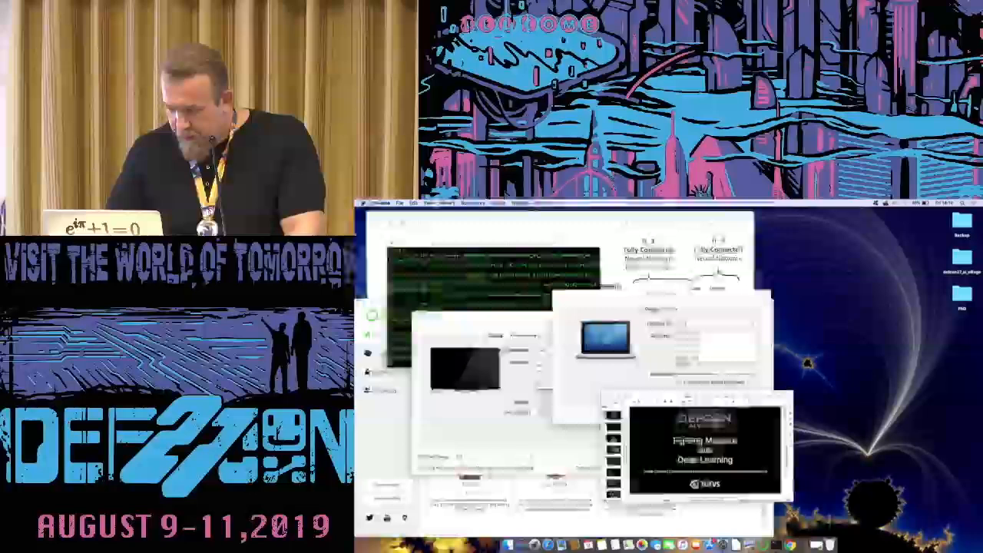
Select the LibreOffice Impress window in Mission Control to bring back the slide deck.
{"action": "left_click", "coordinate": [513, 203]}
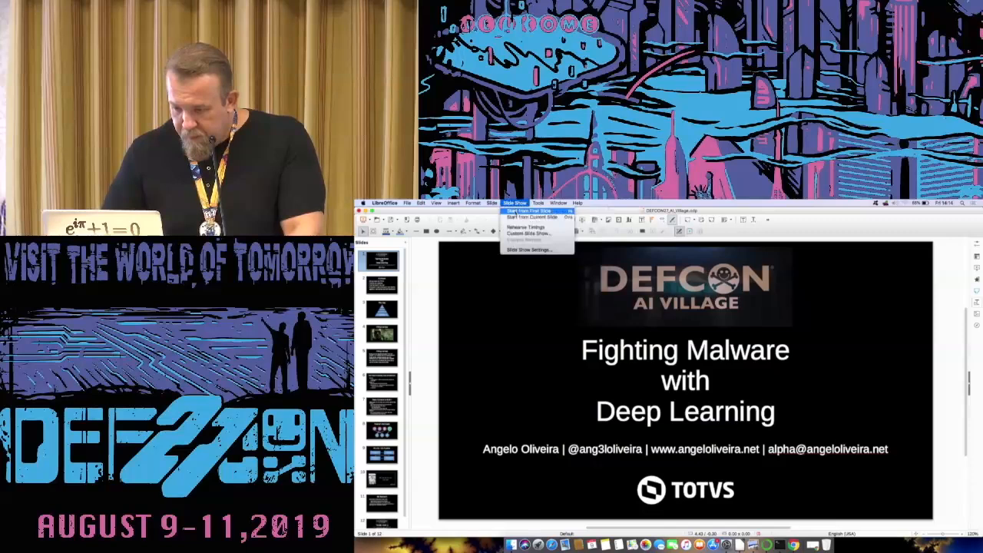